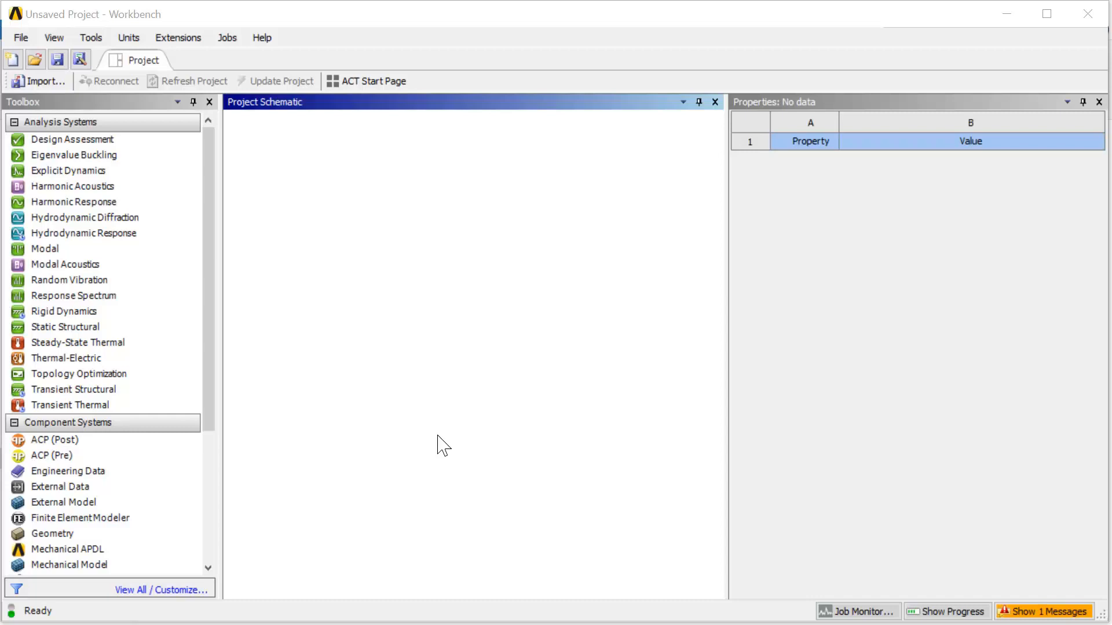
mouse_move(312, 225)
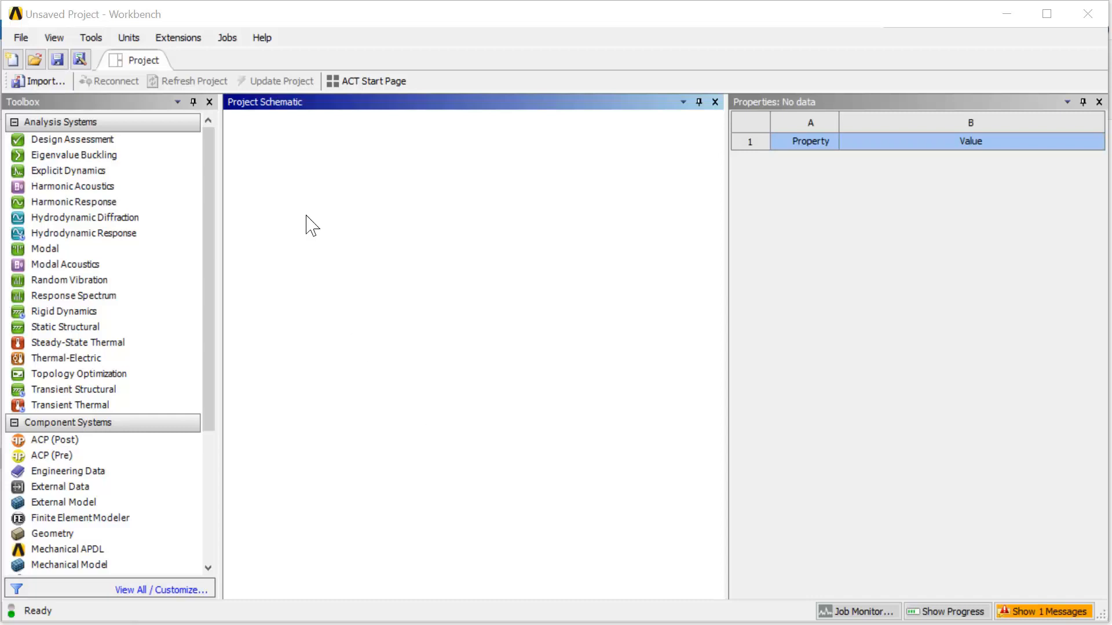
Keep metric units, add a Static Structural system to the schematic and view its Engineering Data
click(129, 37)
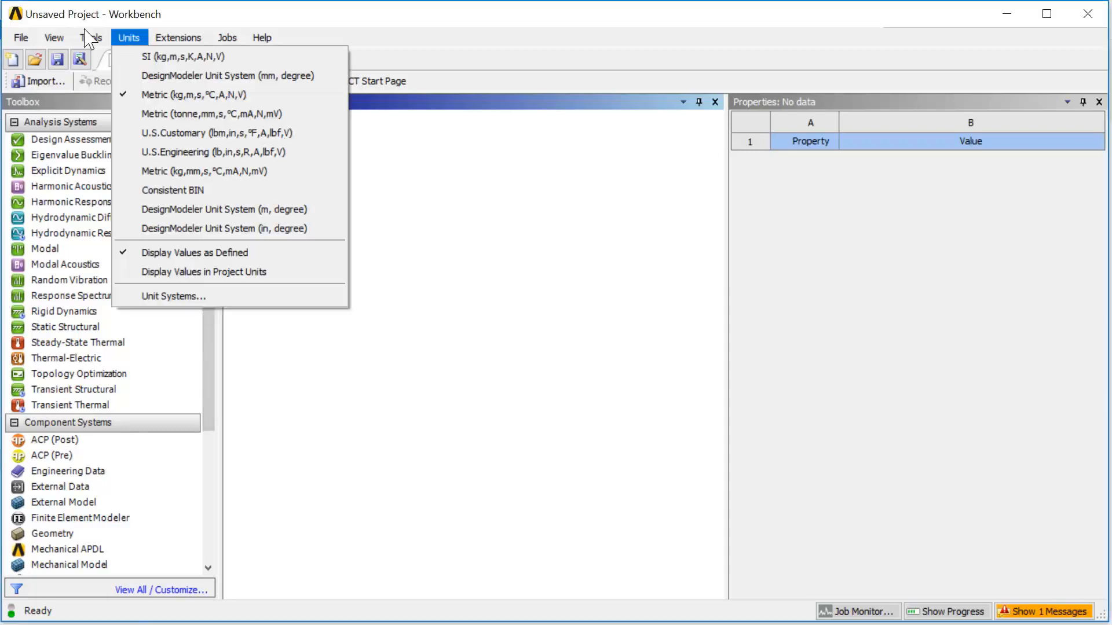
click(348, 213)
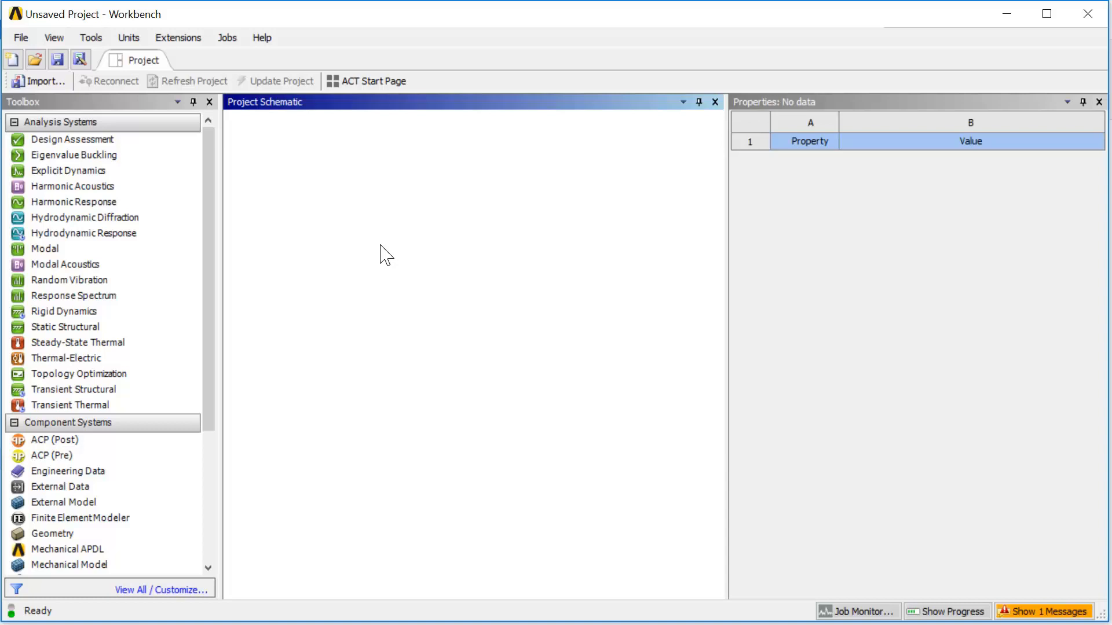
click(65, 327)
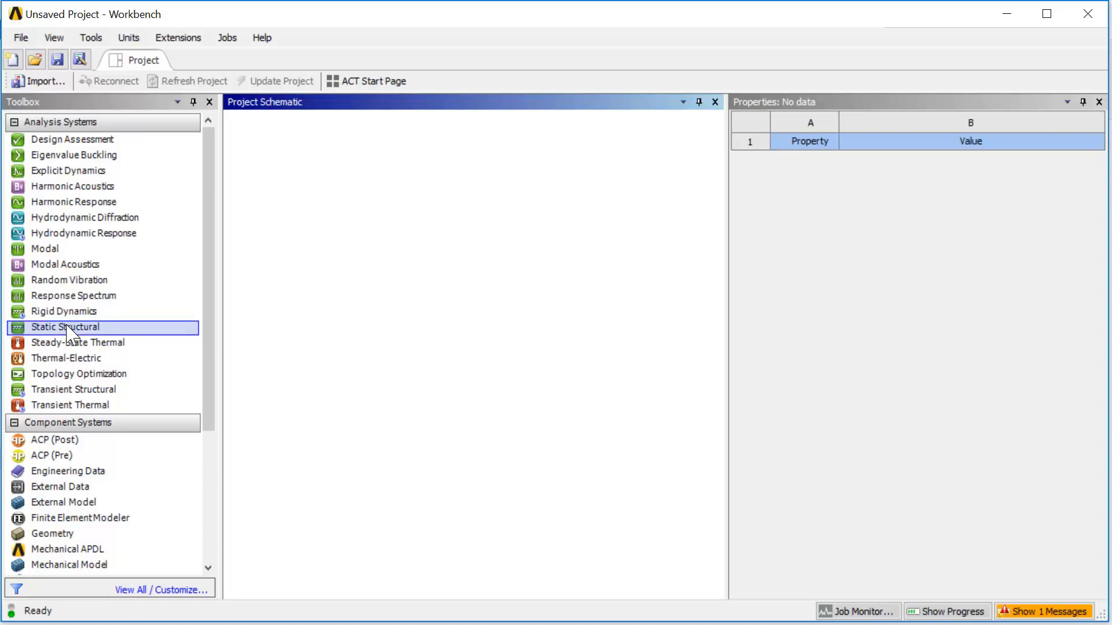
mouse_move(67, 327)
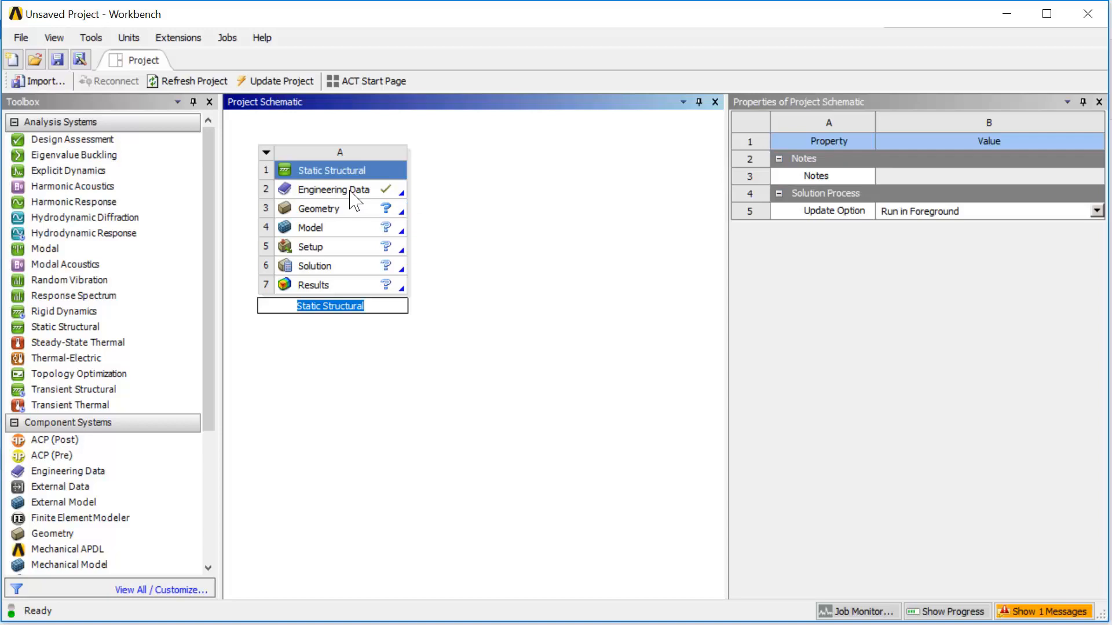
double_click(330, 189)
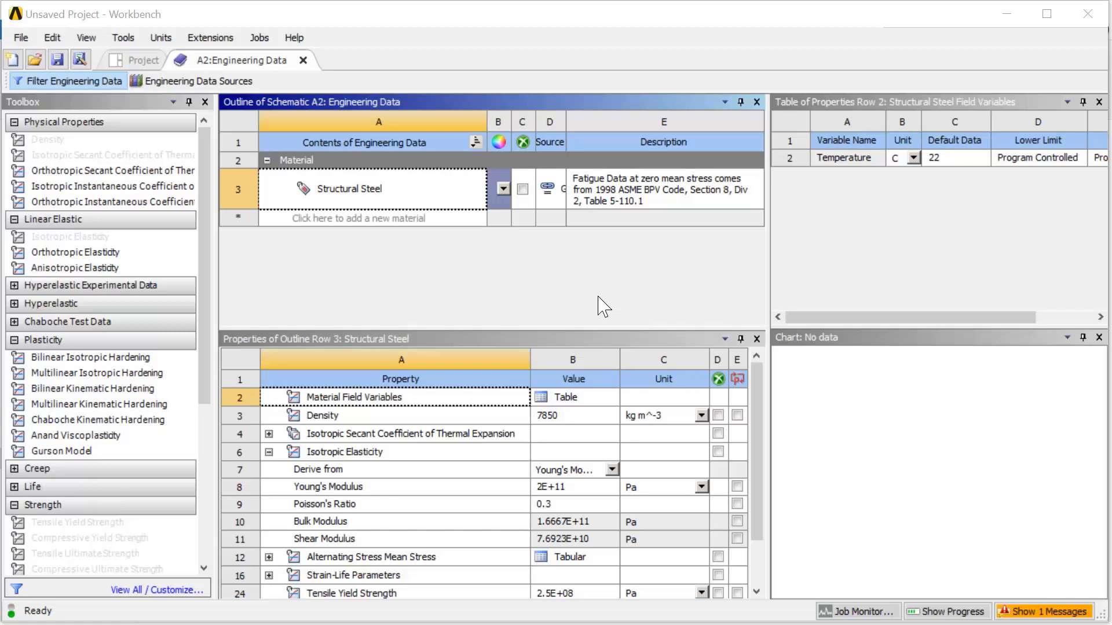
mouse_move(385, 517)
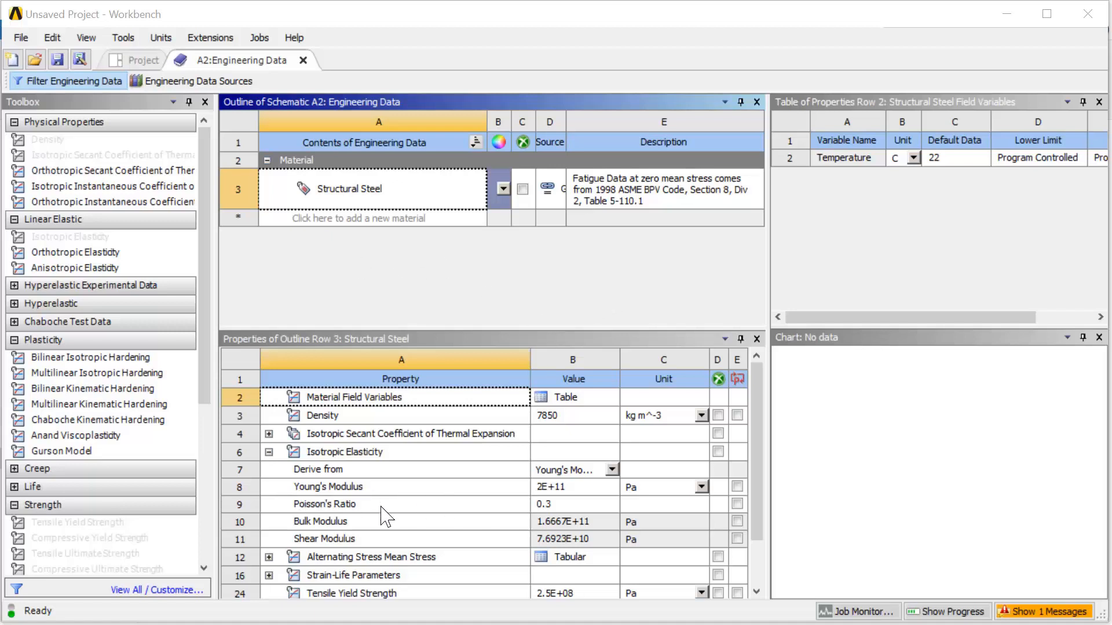
mouse_move(762, 413)
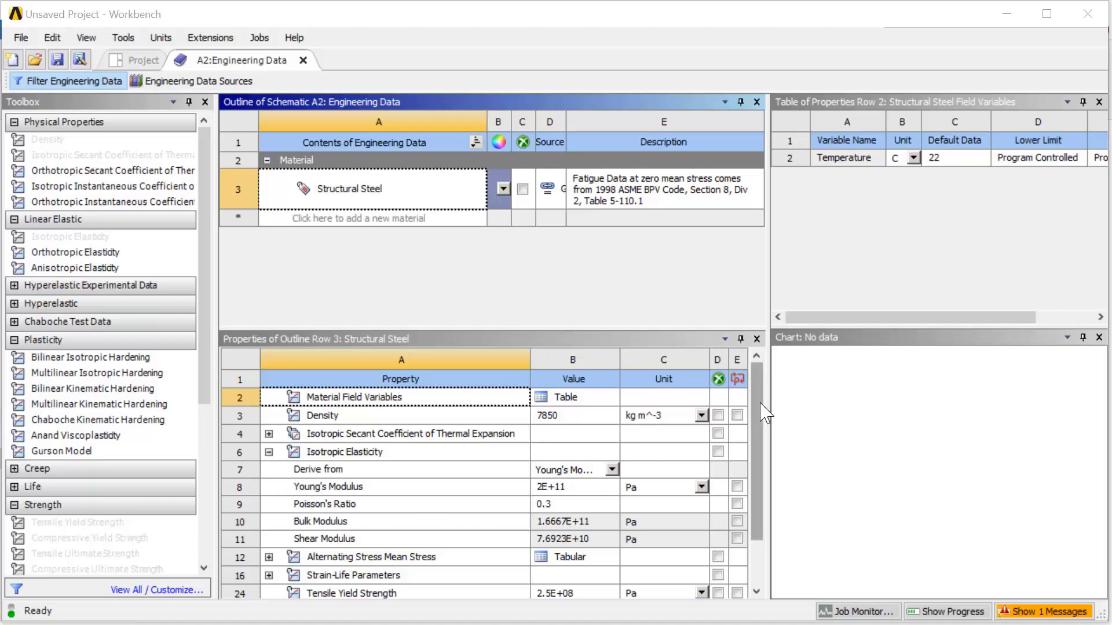
Review the Structural Steel properties and return to the project schematic
scroll(down, 3)
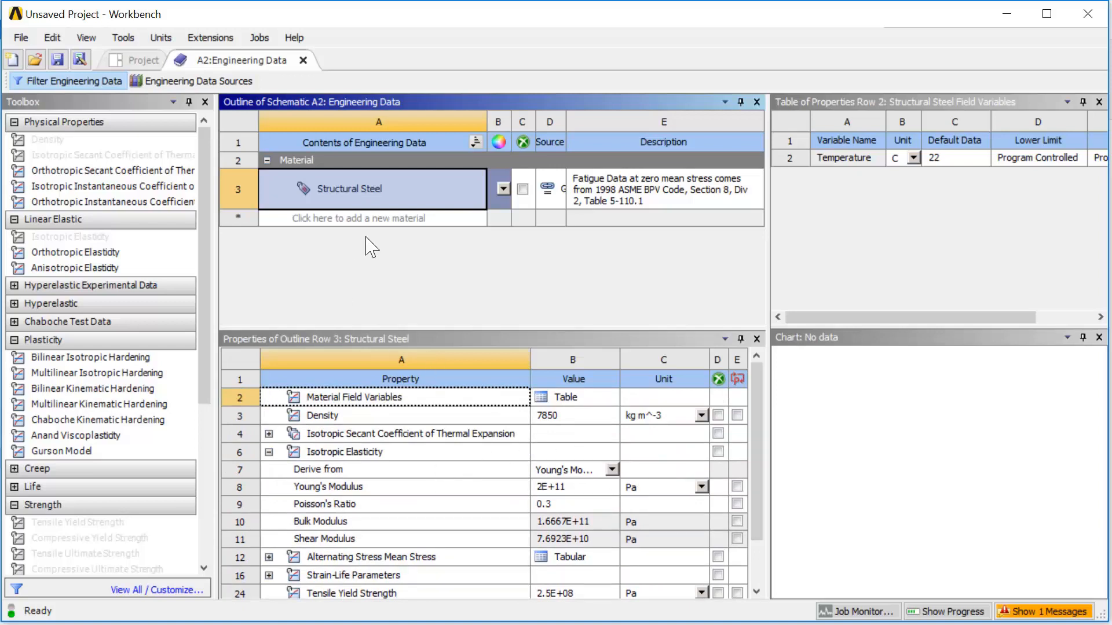
mouse_move(268, 67)
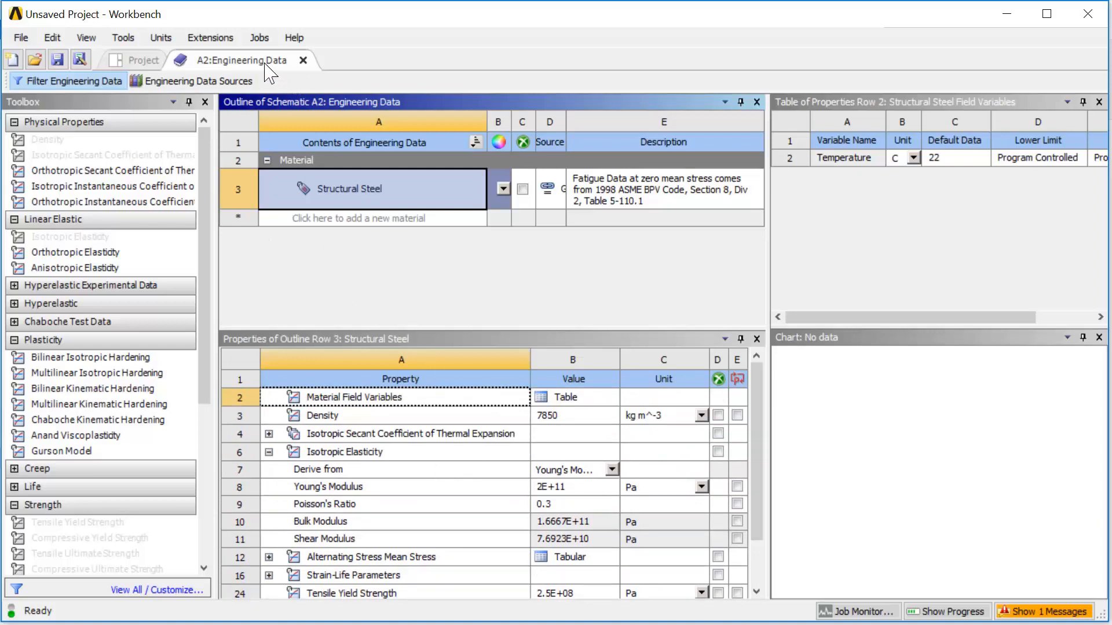
click(141, 61)
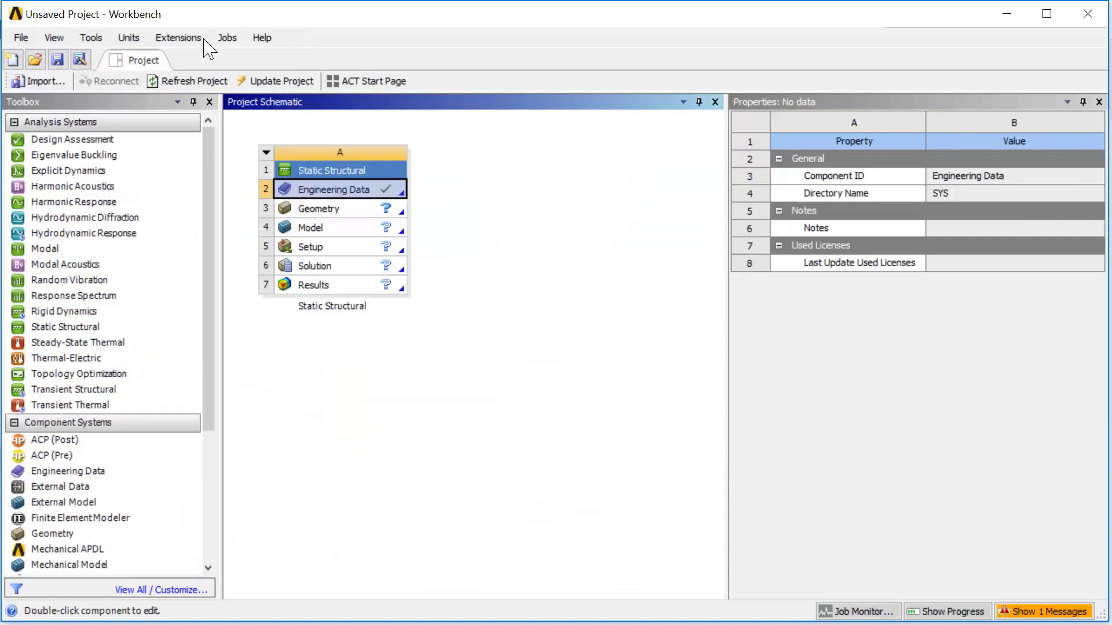
Import the CAD geometry into the system and edit the model in Mechanical
click(318, 209)
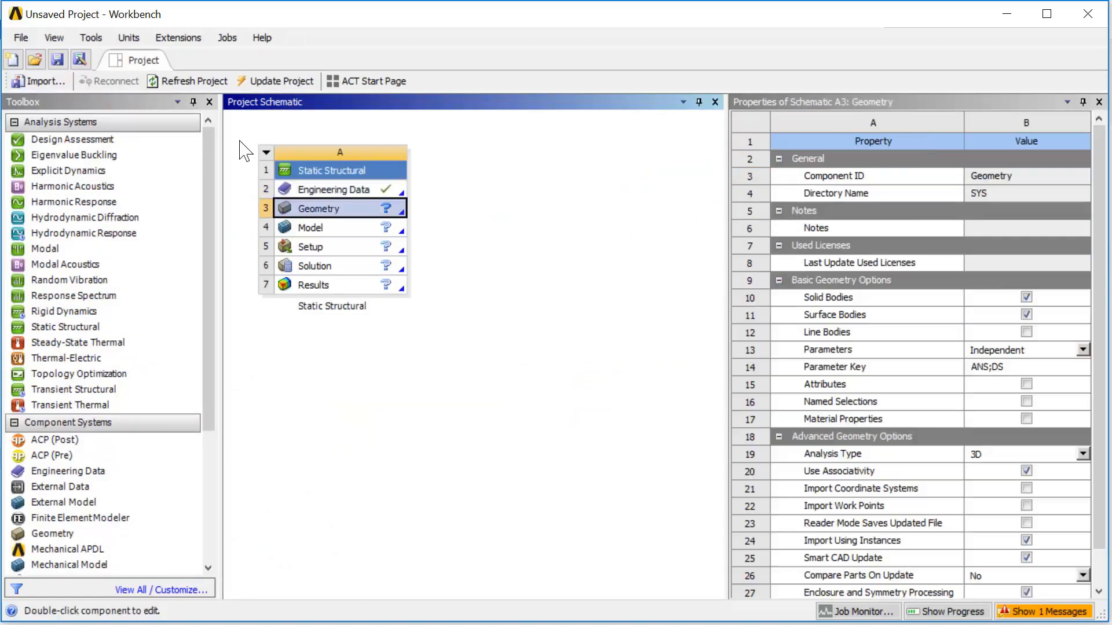
right_click(321, 208)
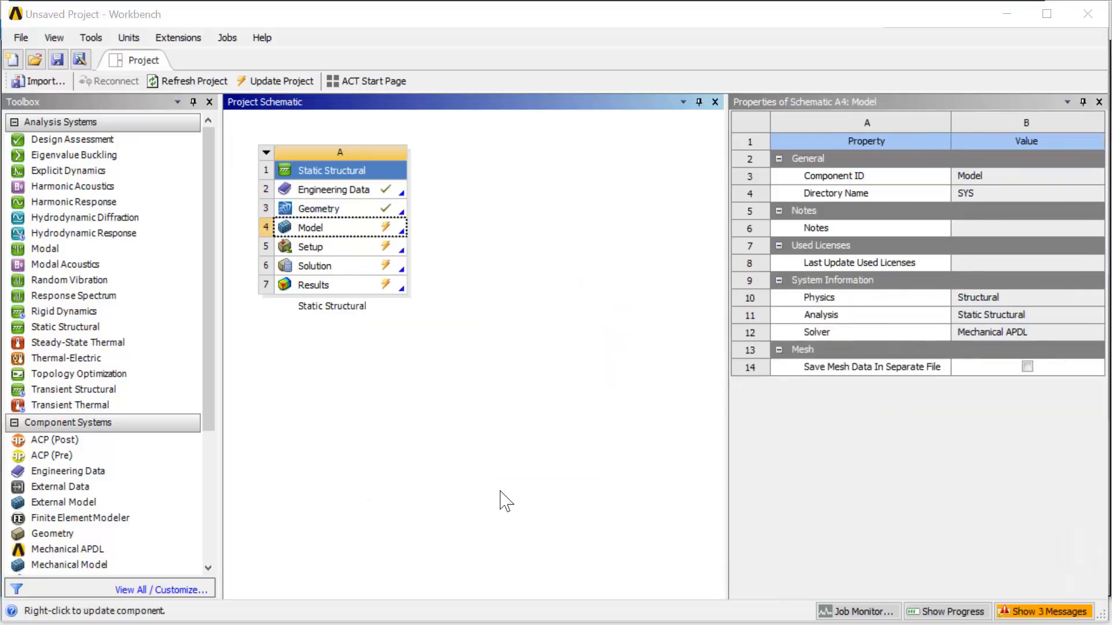
mouse_move(466, 391)
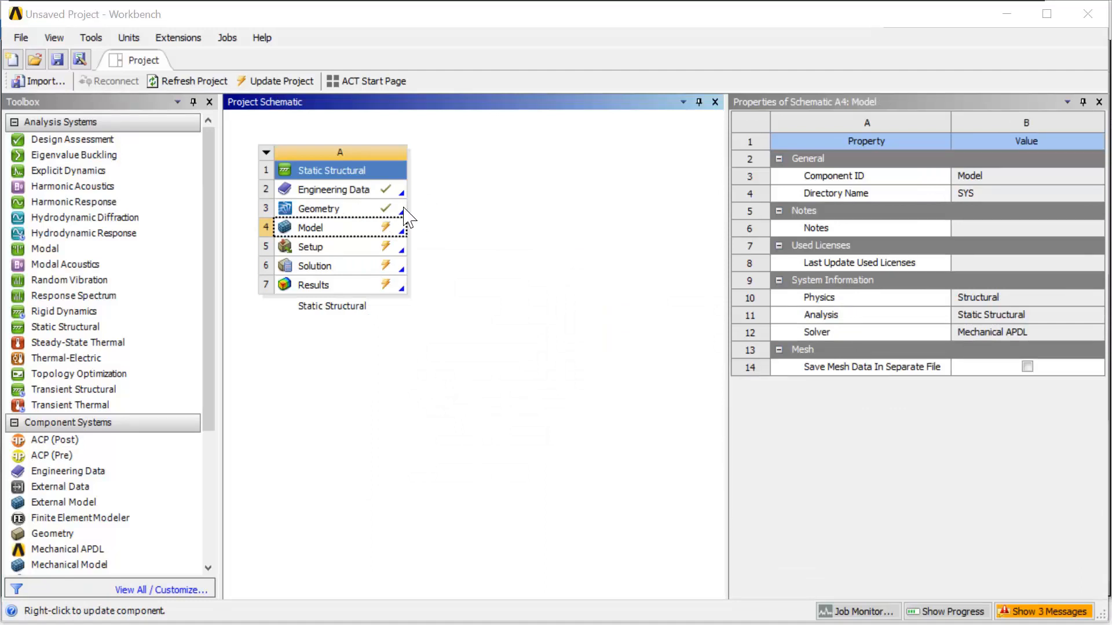
mouse_move(357, 234)
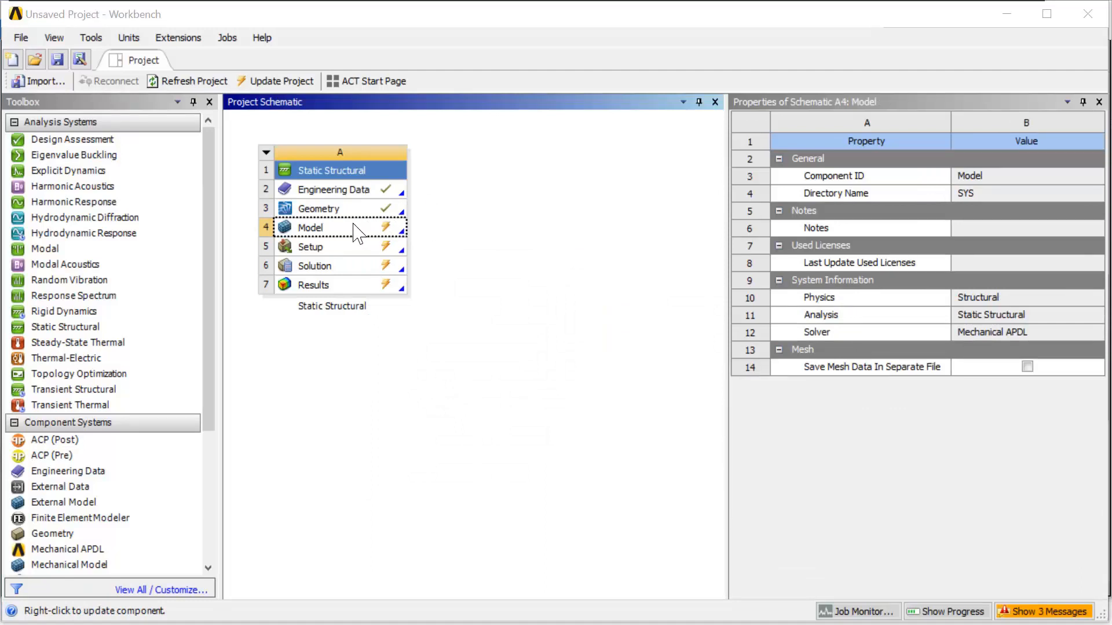
mouse_move(344, 243)
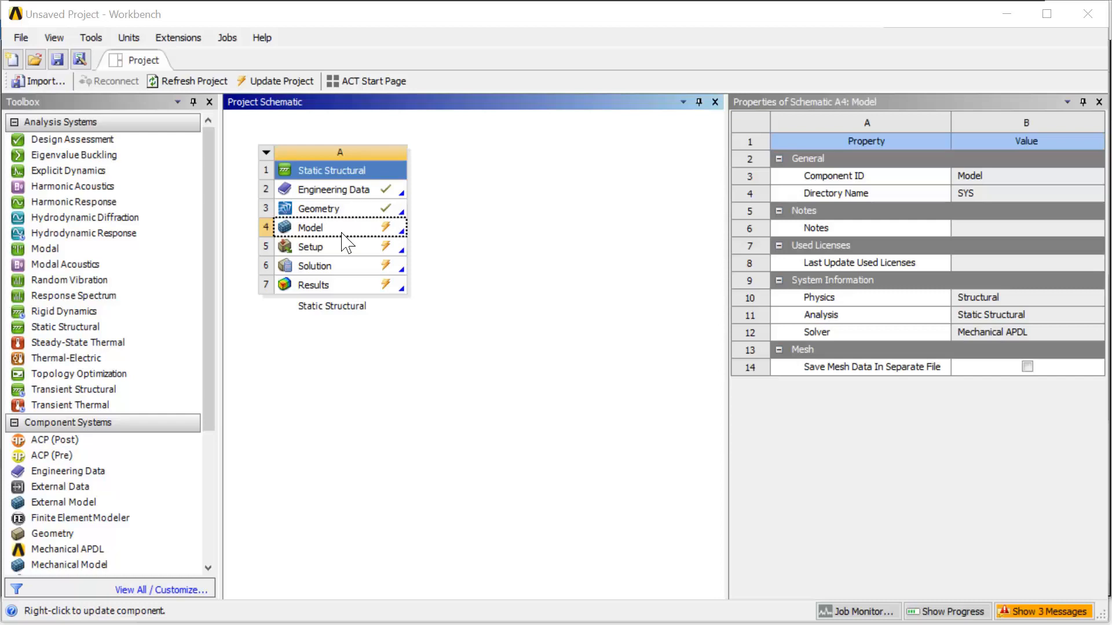
right_click(310, 227)
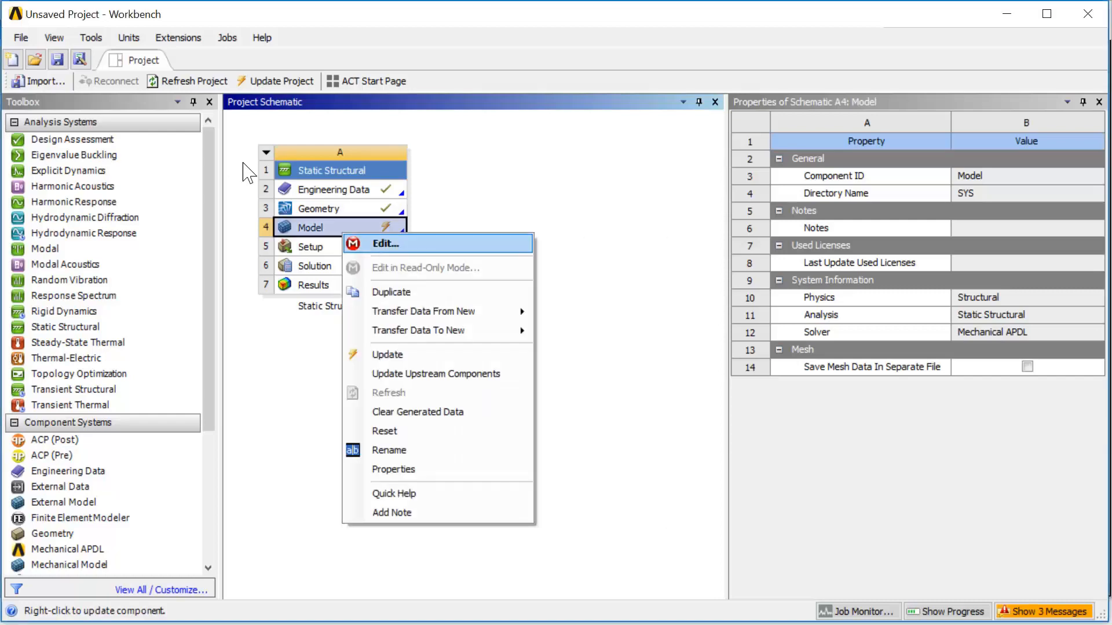
click(386, 243)
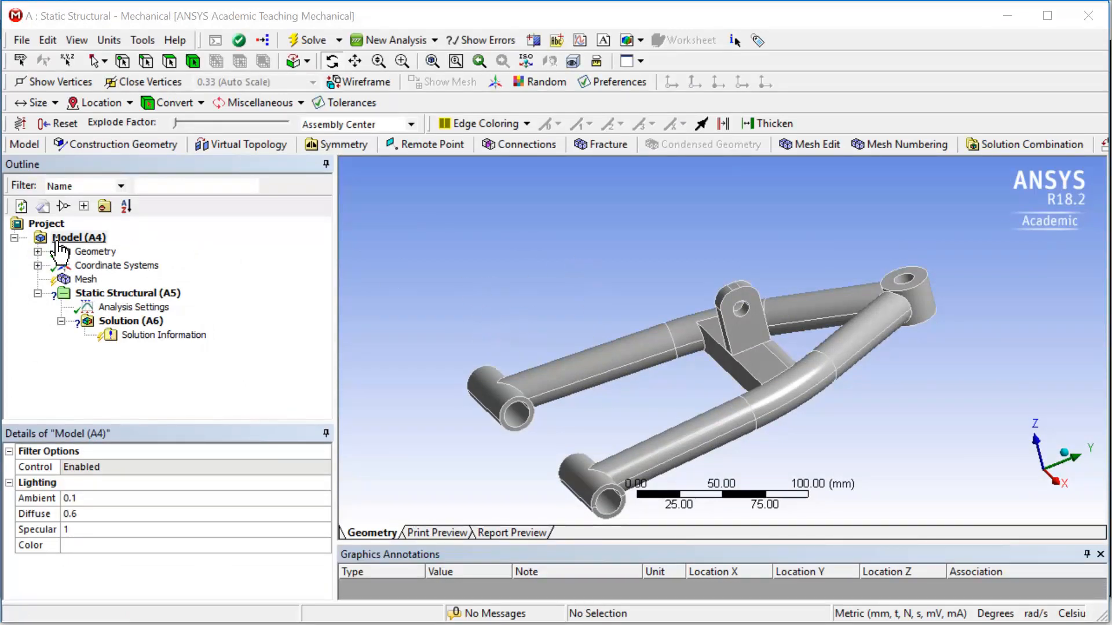
Confirm the solid body is Structural Steel and select the Mesh branch
click(39, 251)
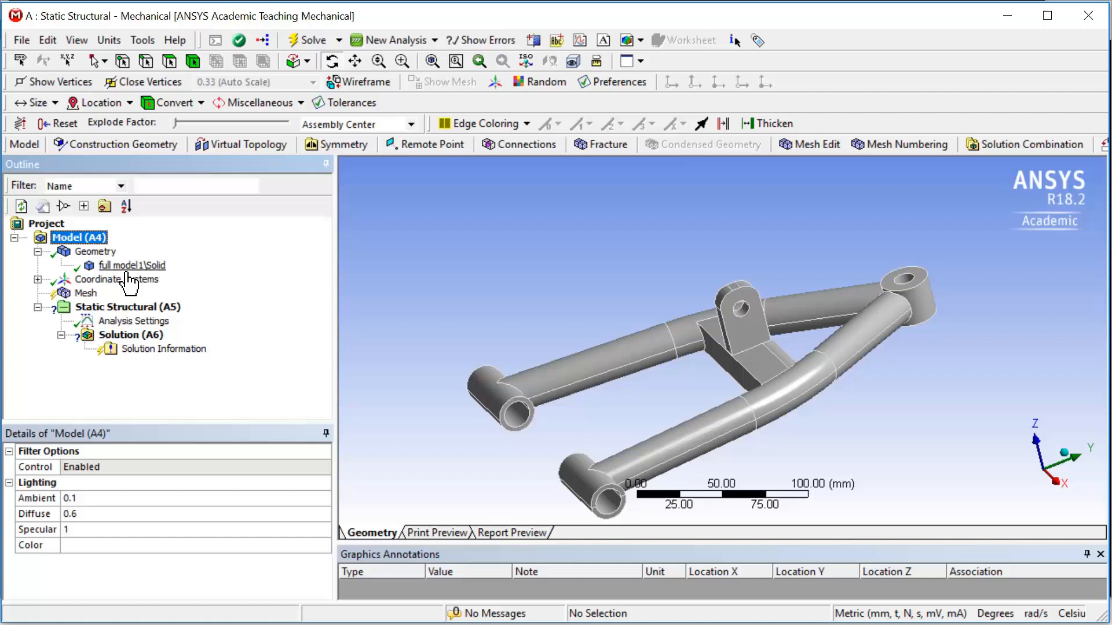
click(132, 264)
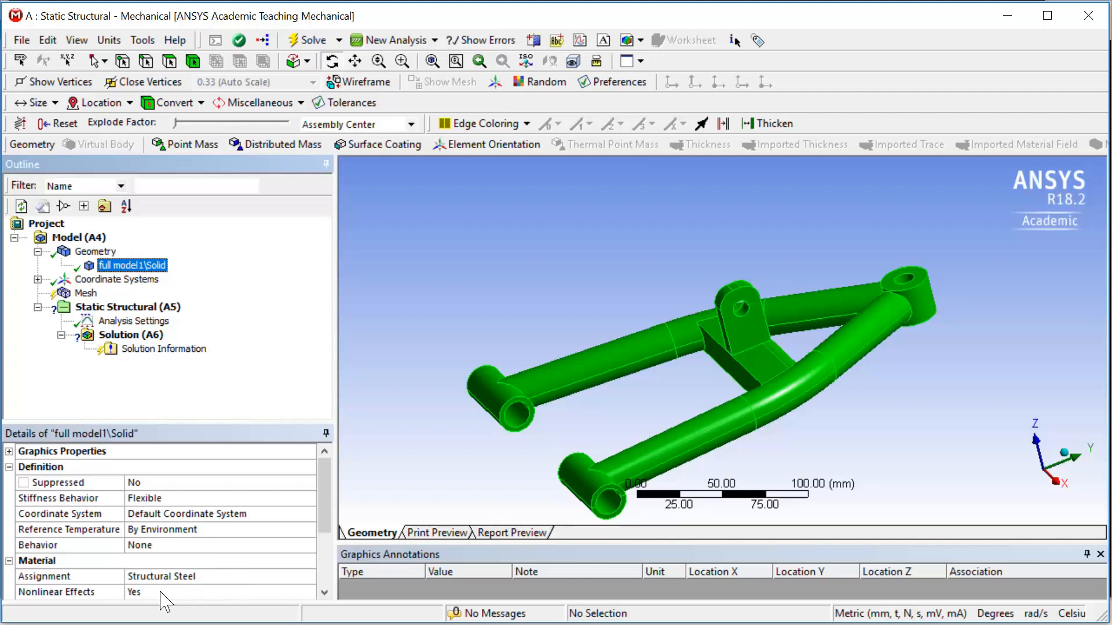
click(84, 293)
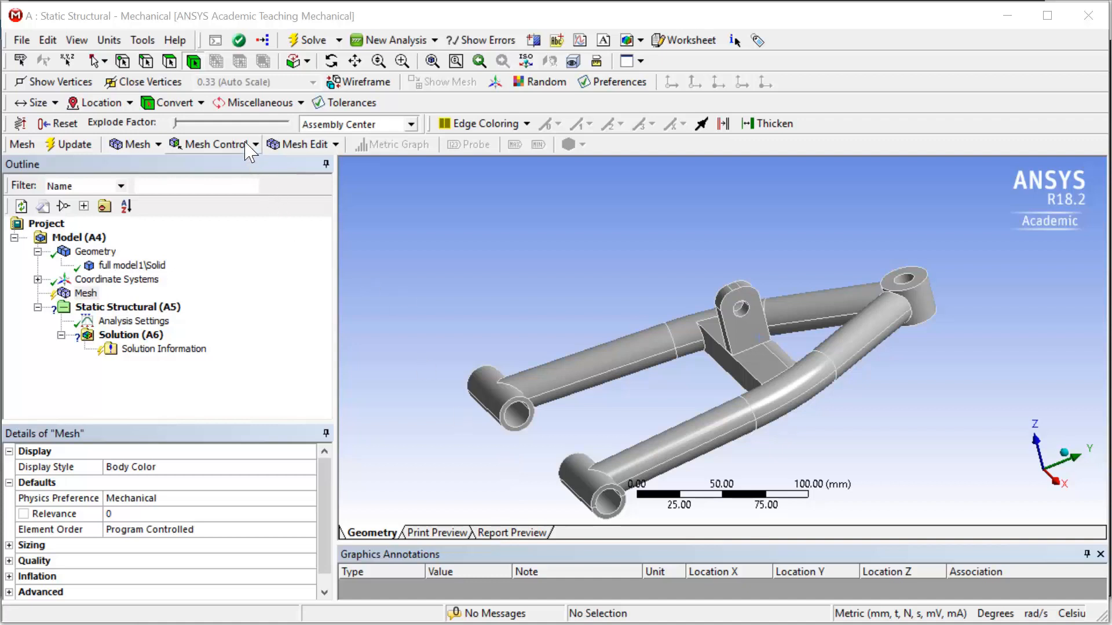
Apply a 5 mm Body Sizing to the control arm body and generate the mesh
click(216, 144)
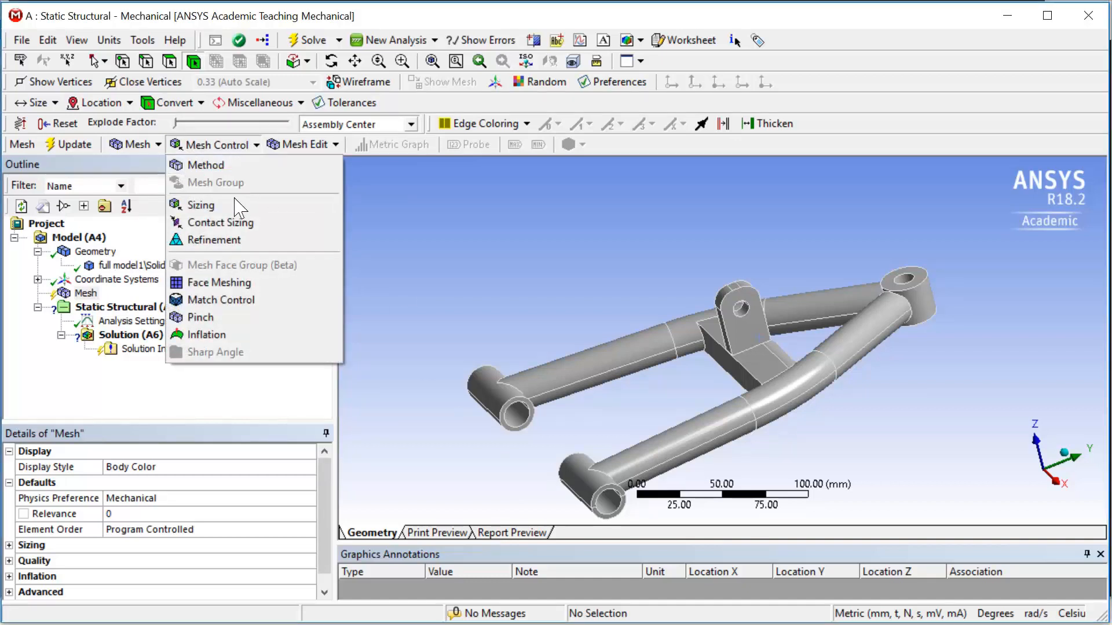
click(201, 205)
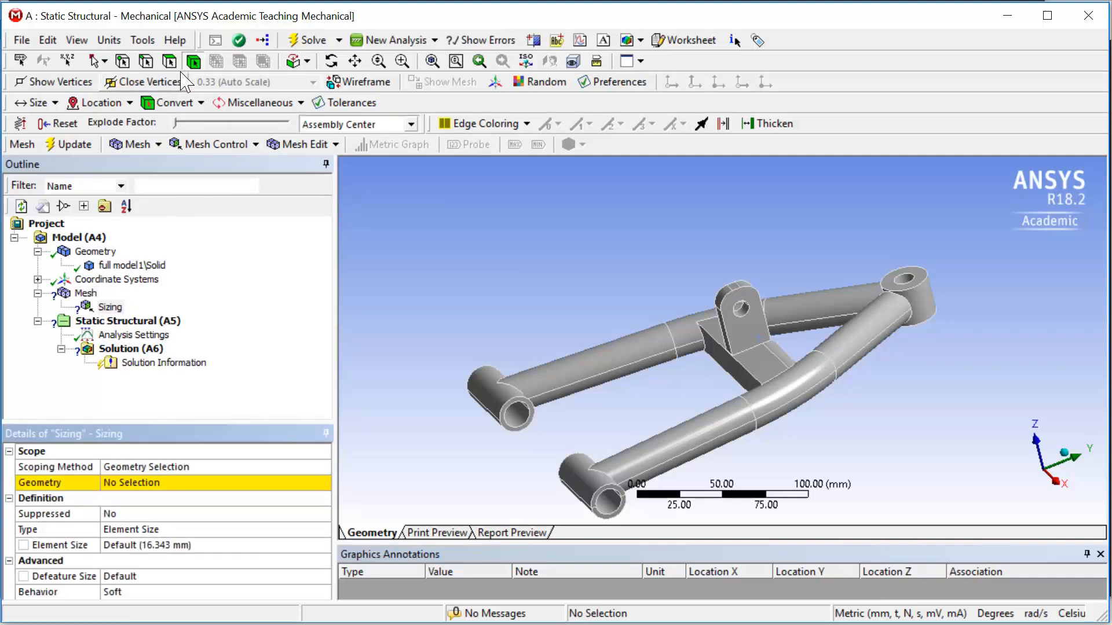
mouse_move(194, 60)
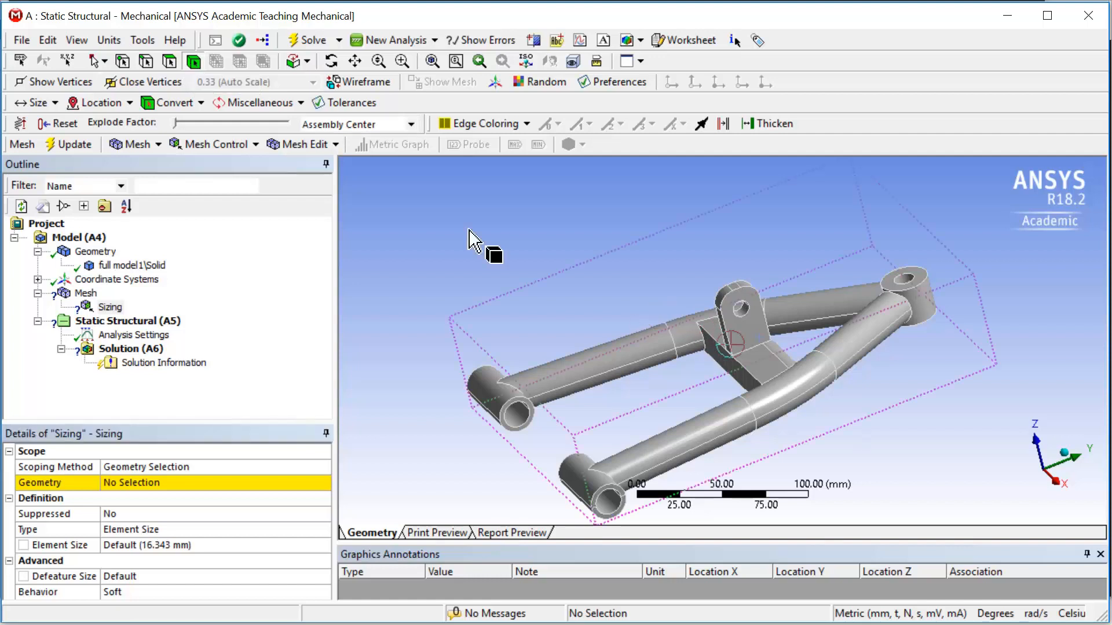
click(606, 368)
text(40)
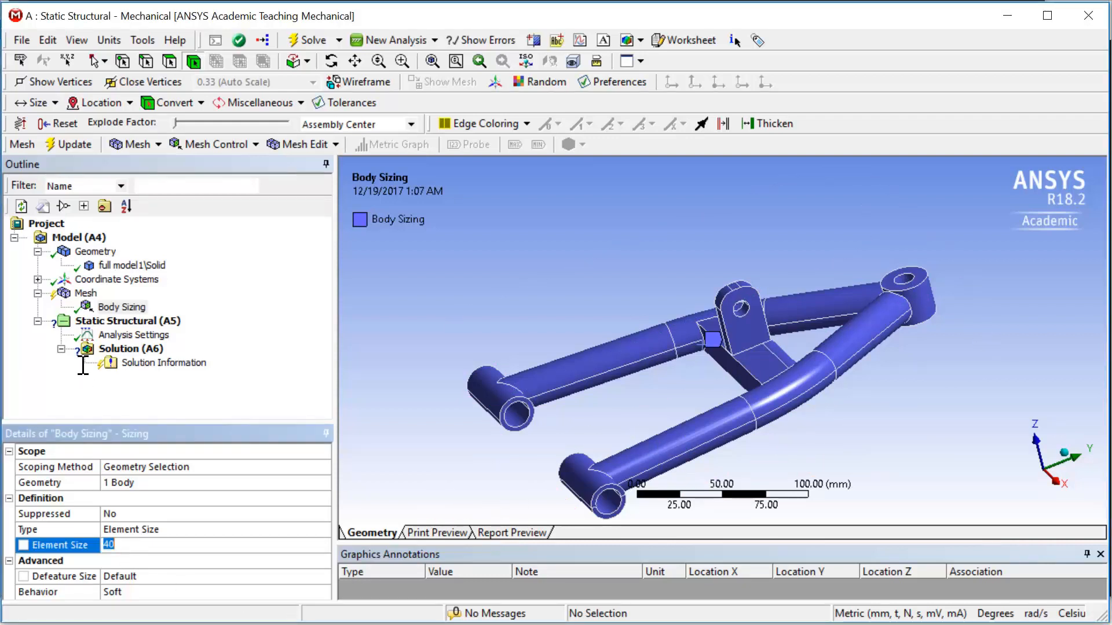
text(5.0 mm)
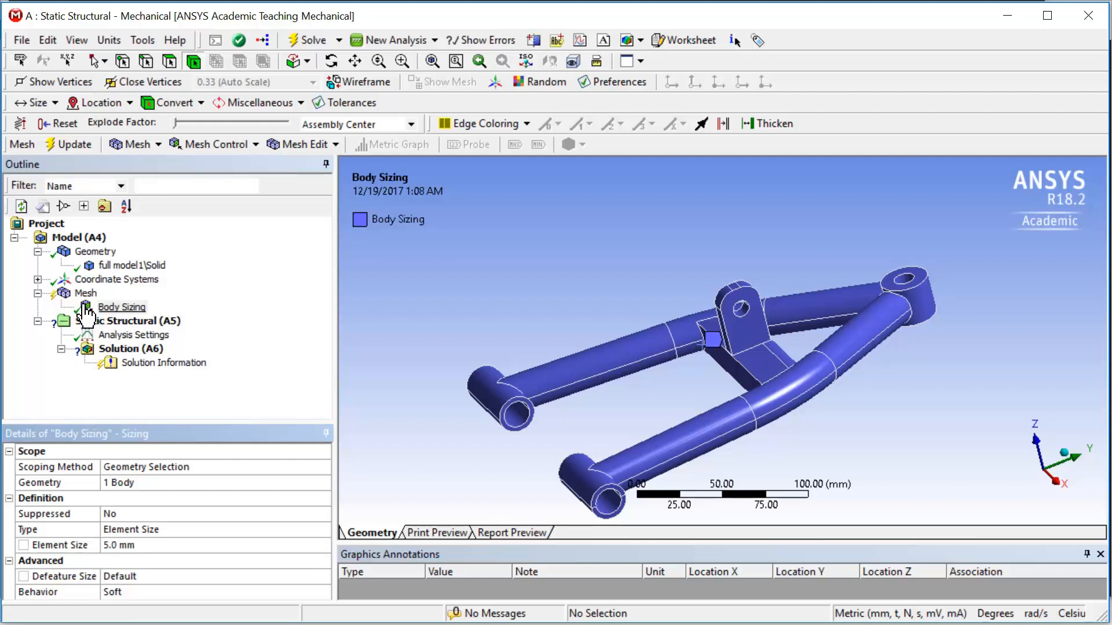
click(84, 293)
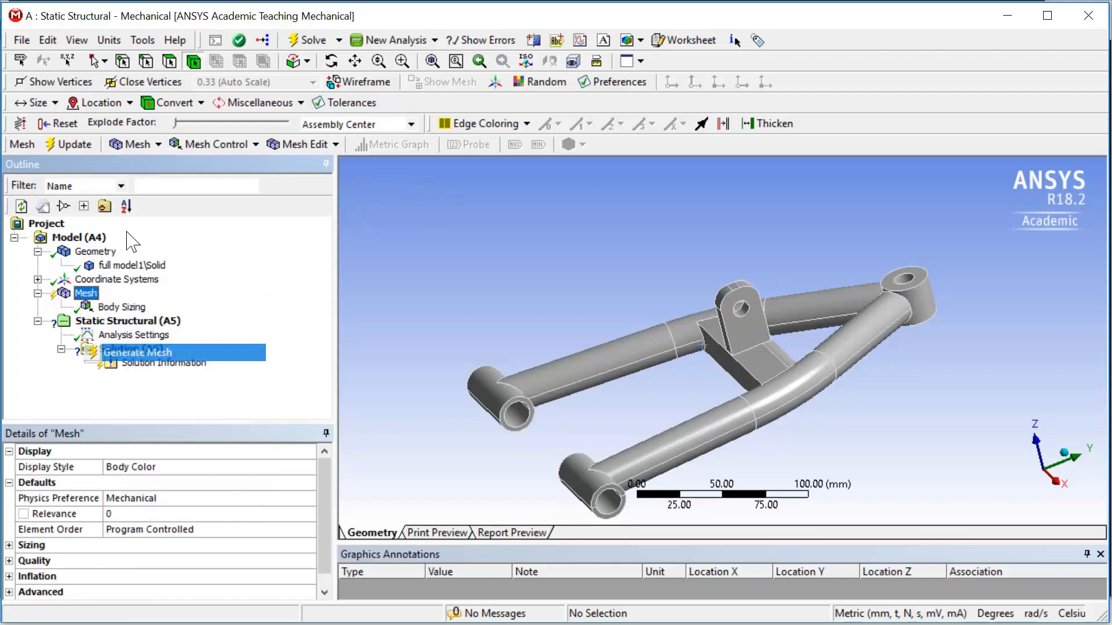
click(137, 352)
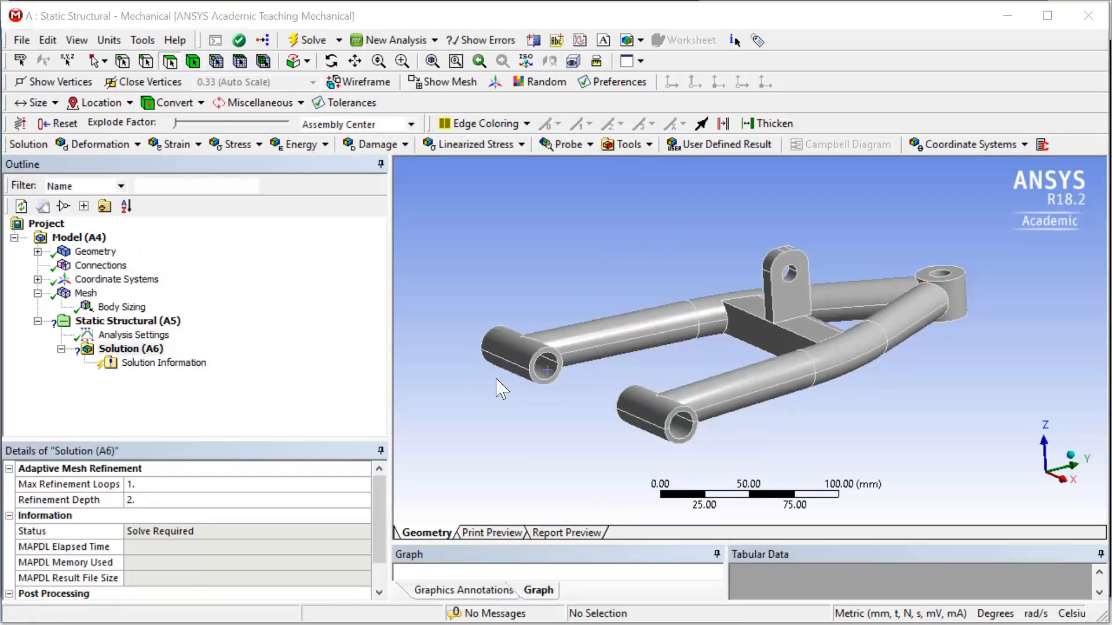
mouse_move(264, 358)
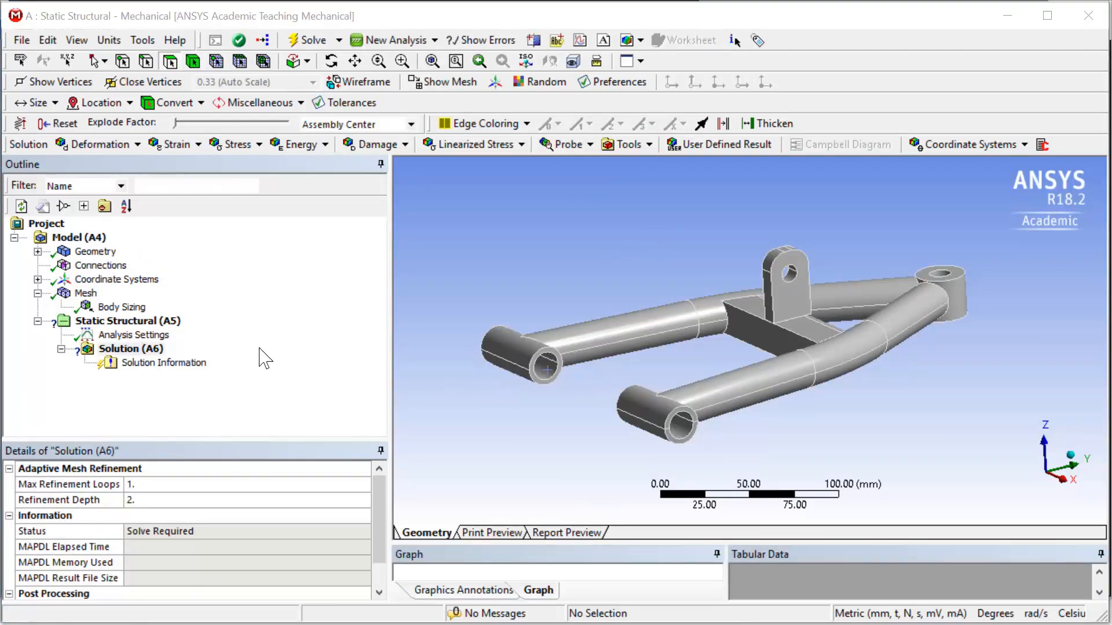
Insert a Fixed Support on the rear pivot bushing's hole face
click(128, 320)
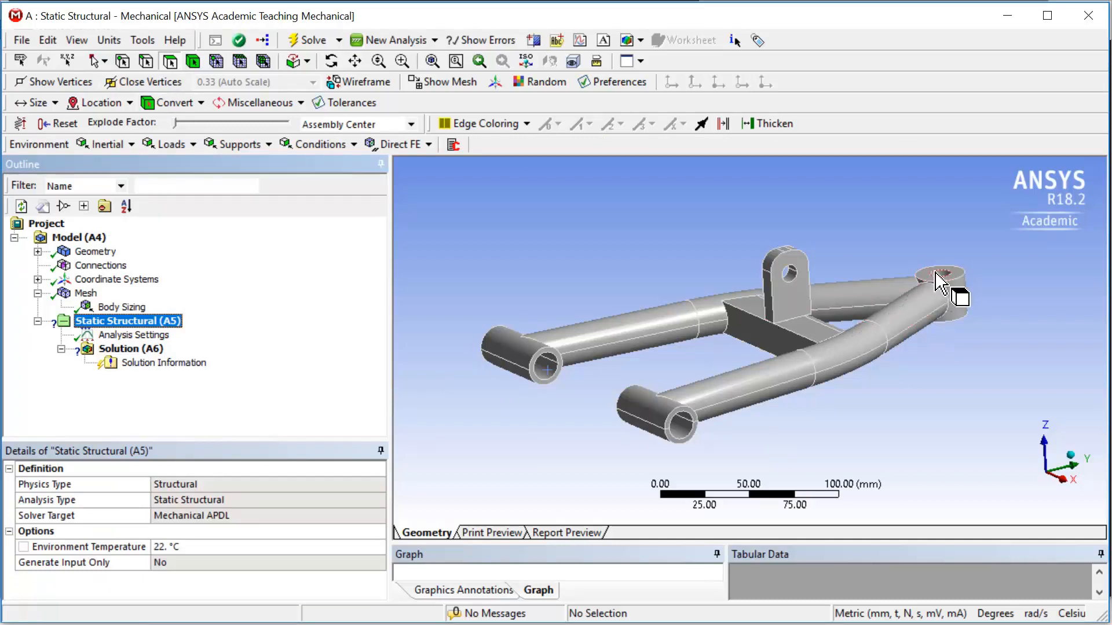
right_click(939, 280)
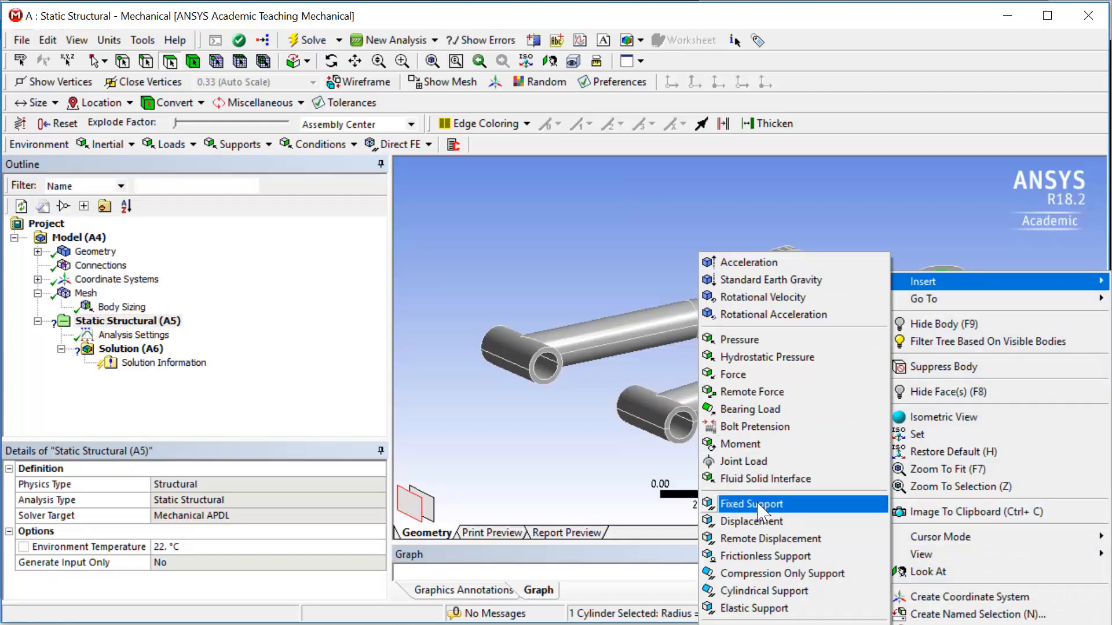
click(752, 503)
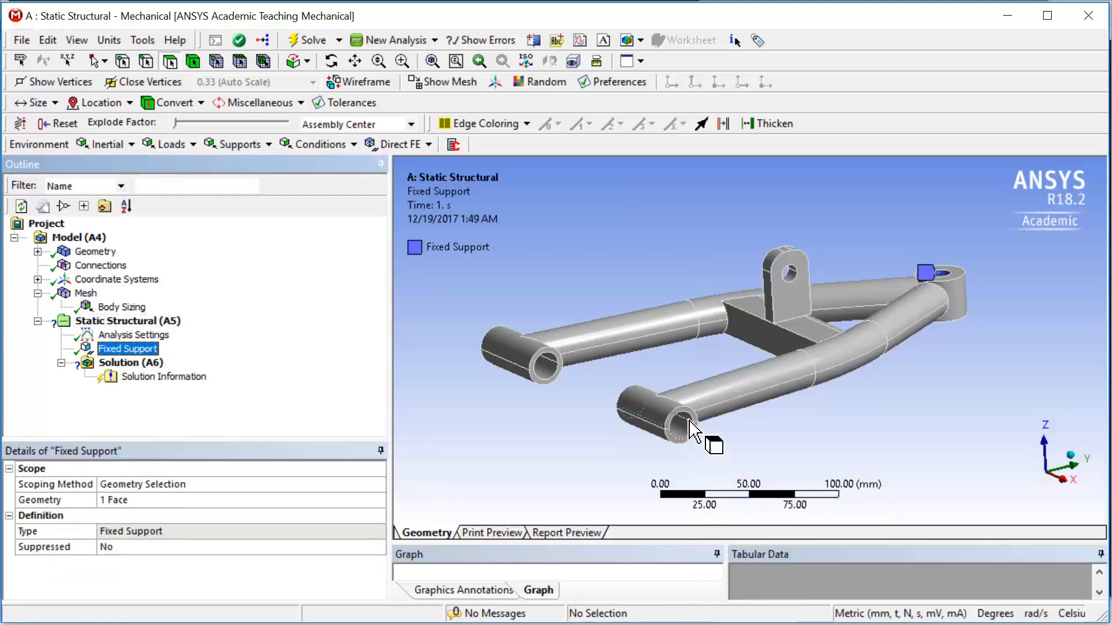
Apply a 9000 N force on the front bushing hole faces and add a Total Deformation result
click(688, 418)
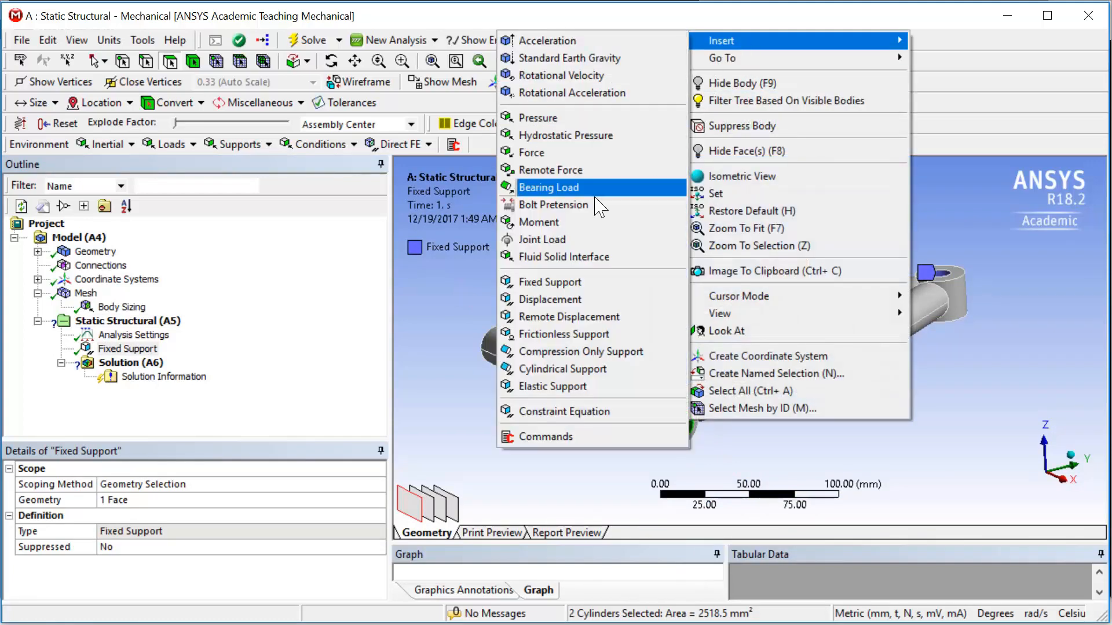
click(529, 153)
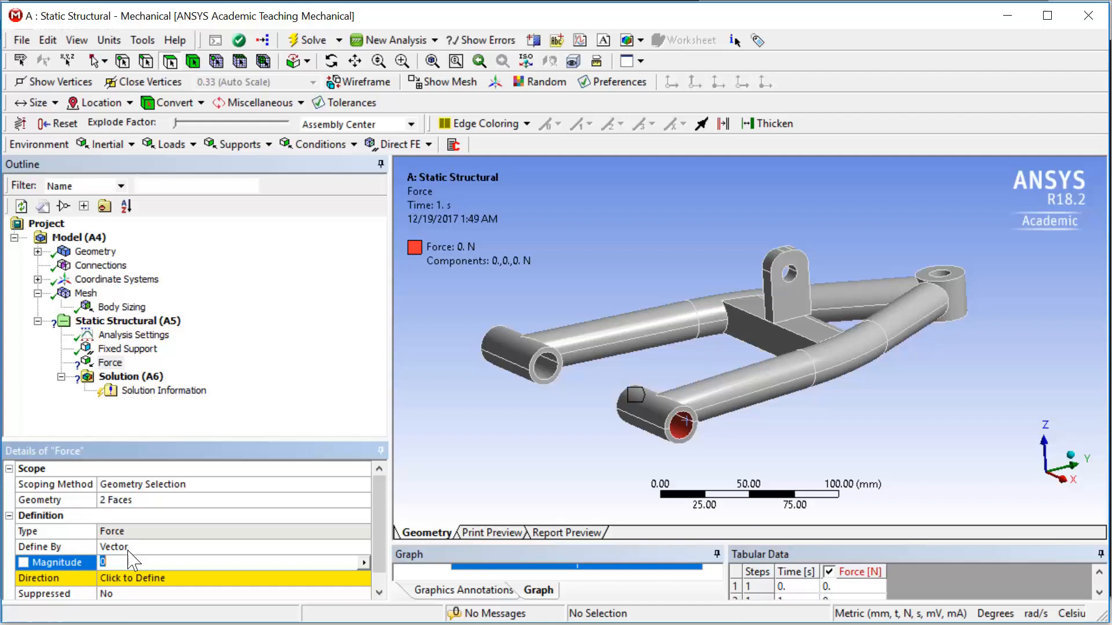
text(9000)
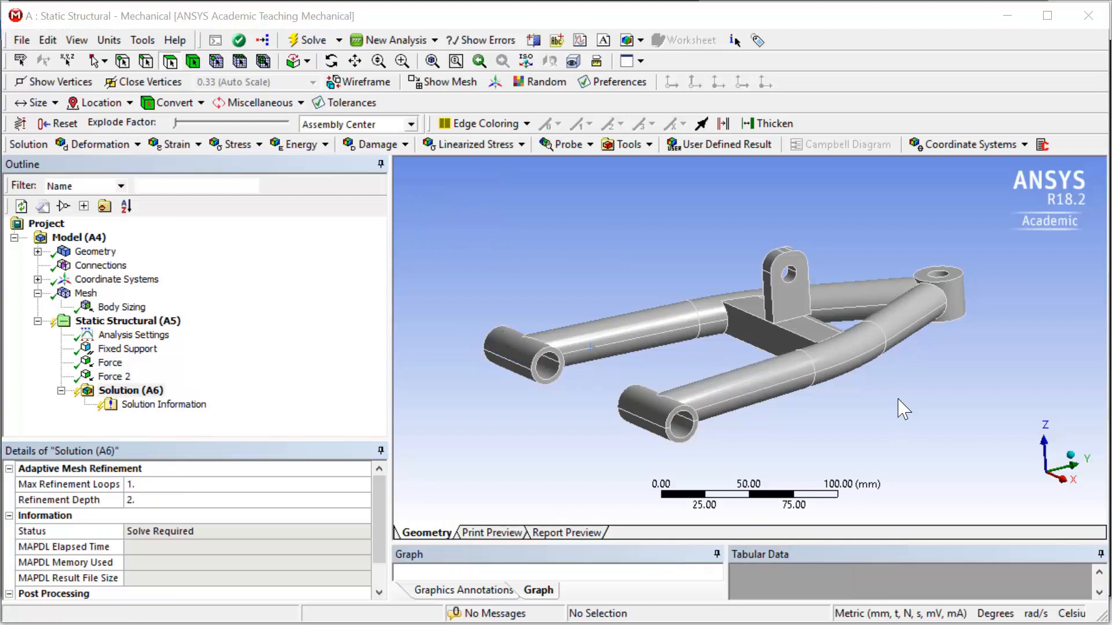
mouse_move(236, 410)
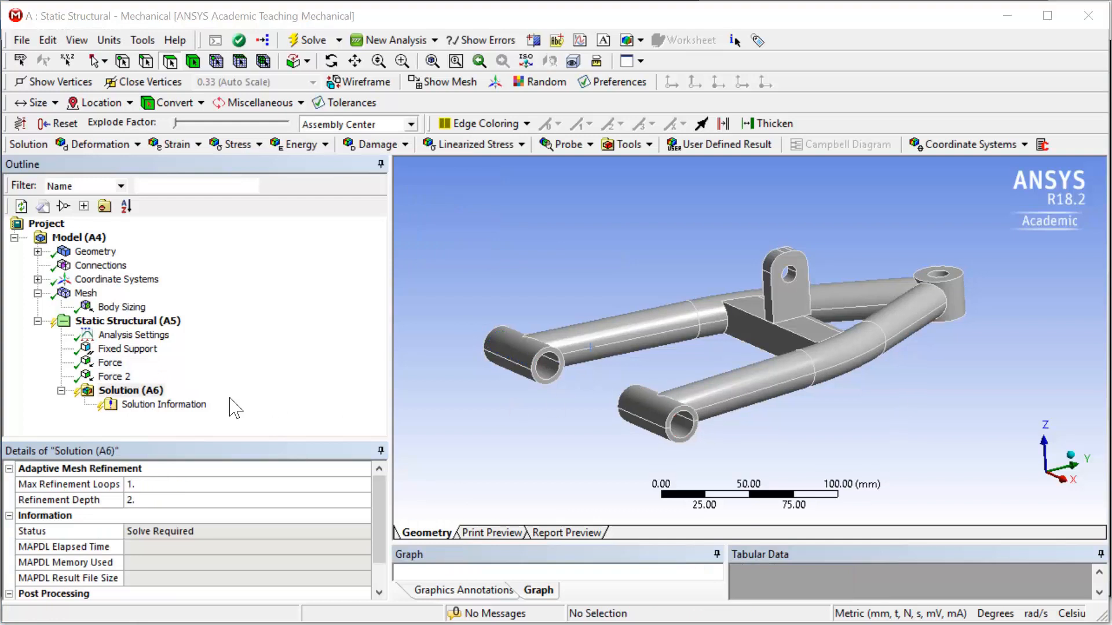
click(130, 390)
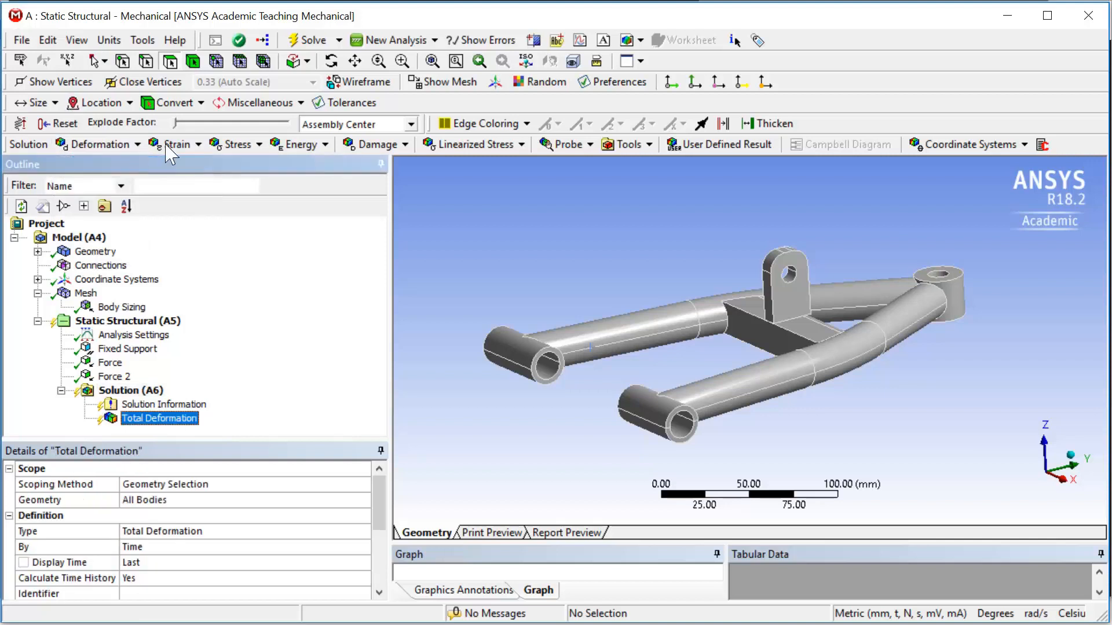
Add Equivalent (von-Mises) Stress and a Stress Tool to the Solution results
click(236, 143)
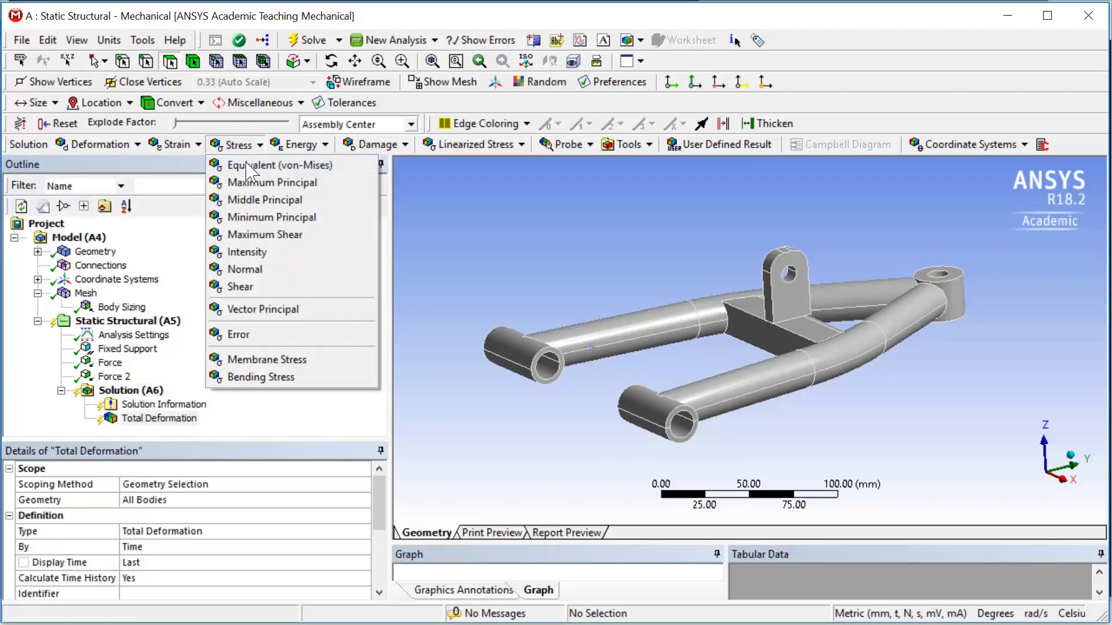
click(279, 165)
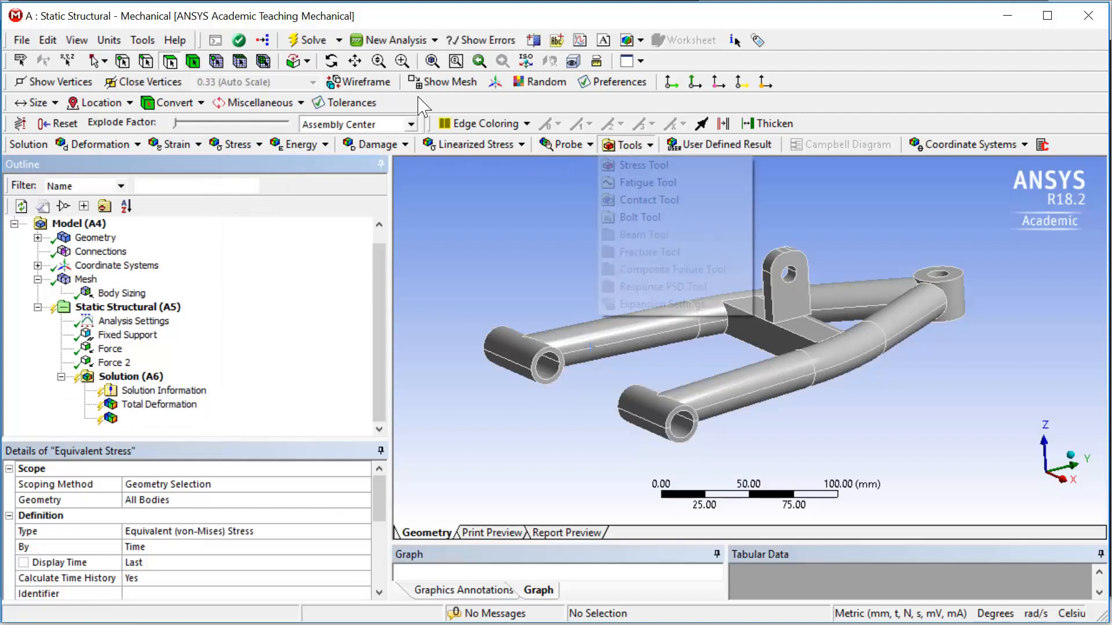
click(641, 165)
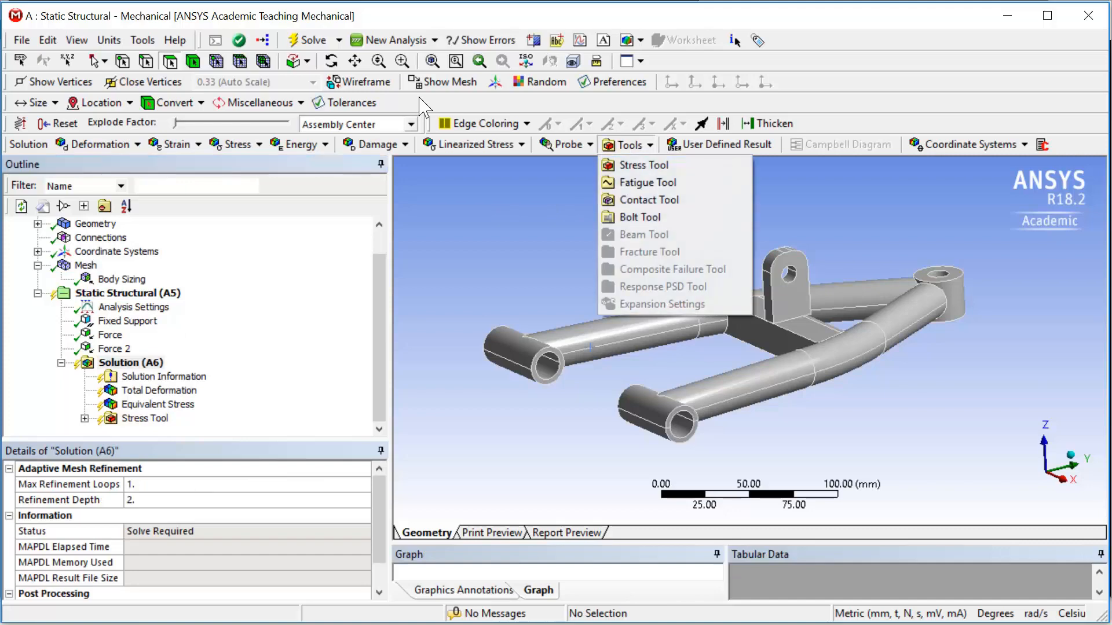
Add a Fatigue Tool with Zero-Based loading and start the solve
click(648, 182)
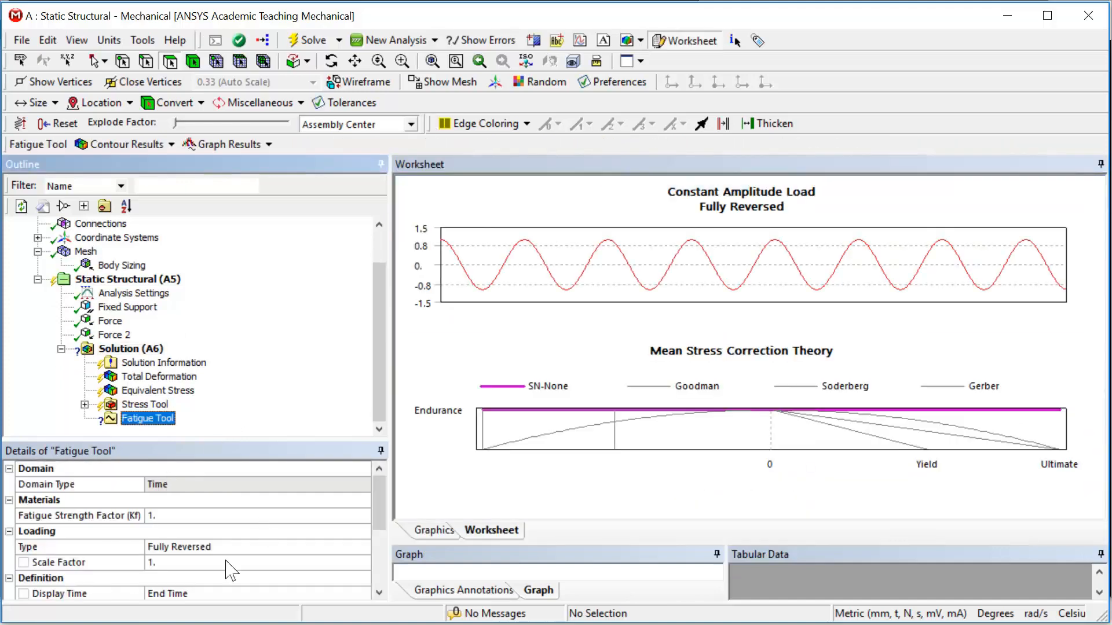
mouse_move(255, 563)
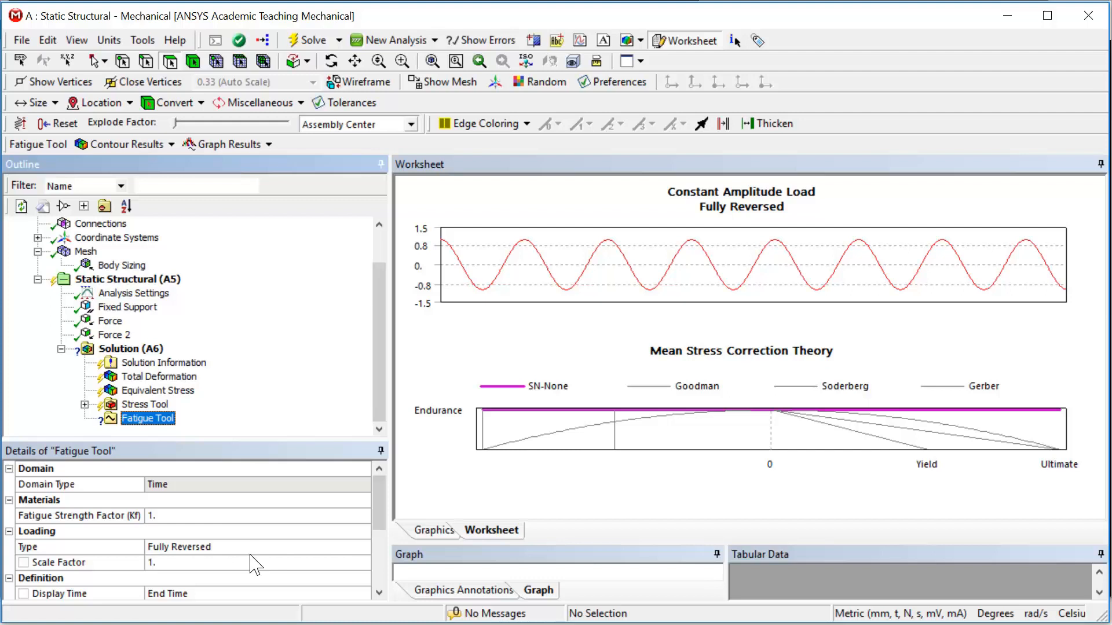
click(177, 546)
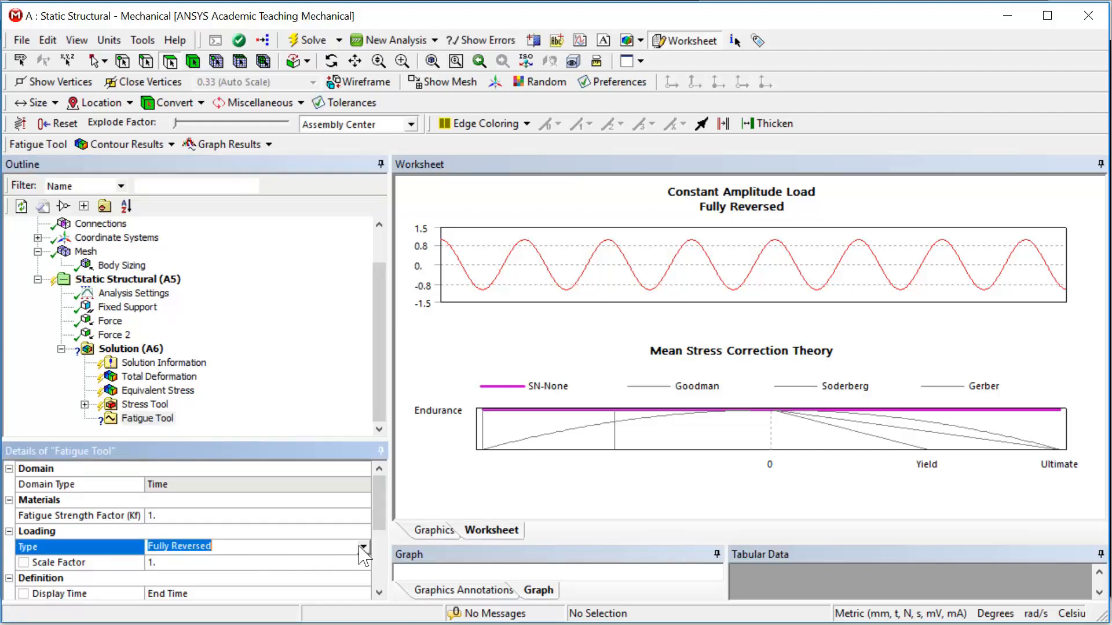
click(362, 546)
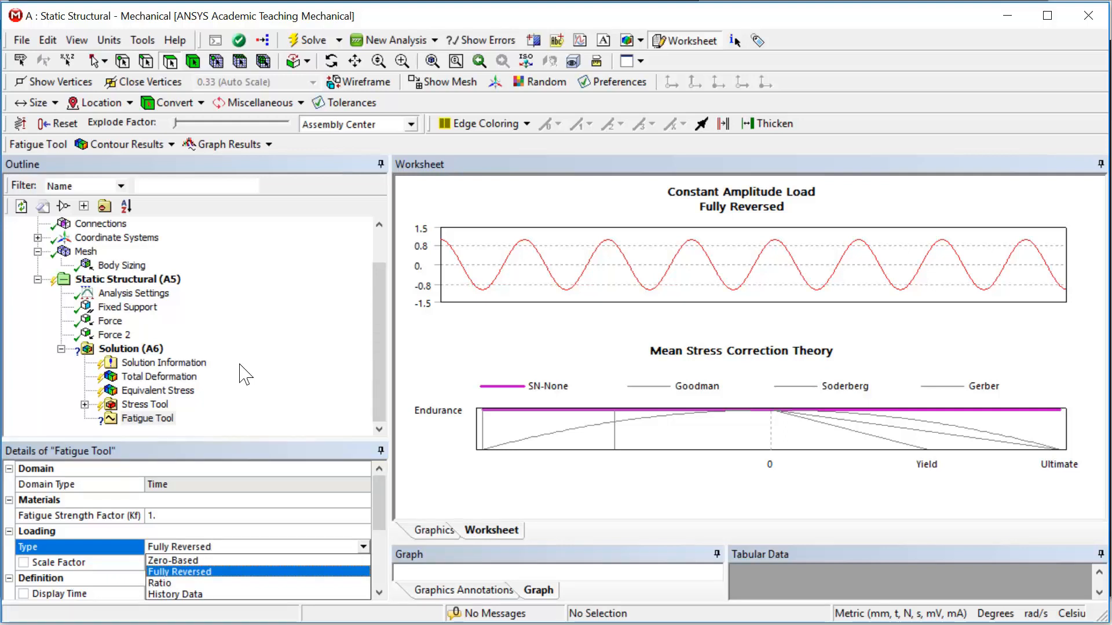
click(171, 561)
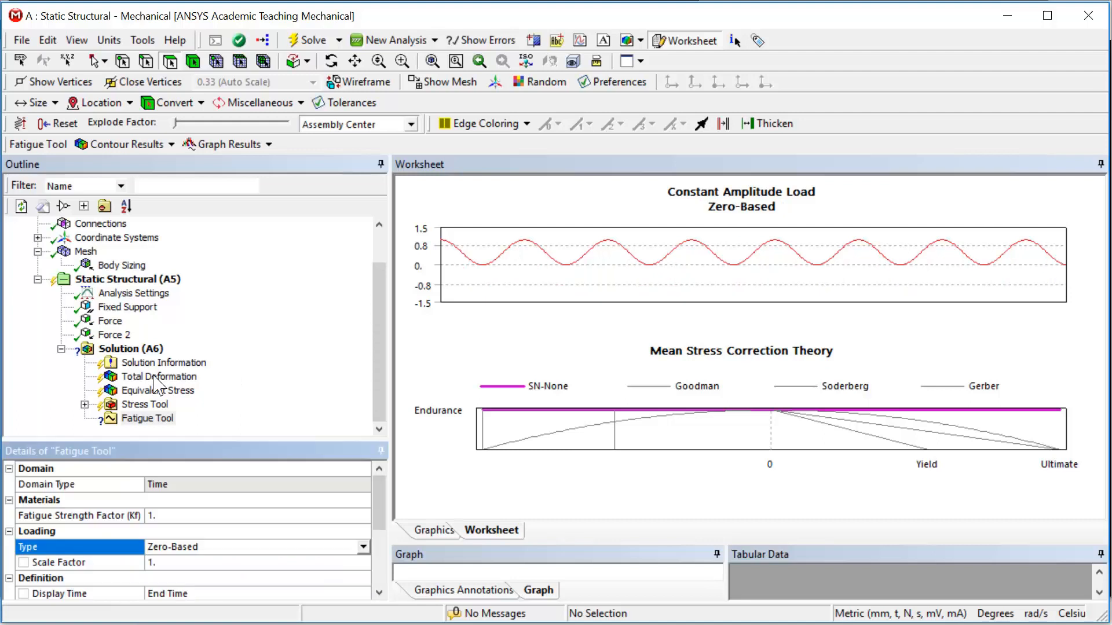
click(149, 418)
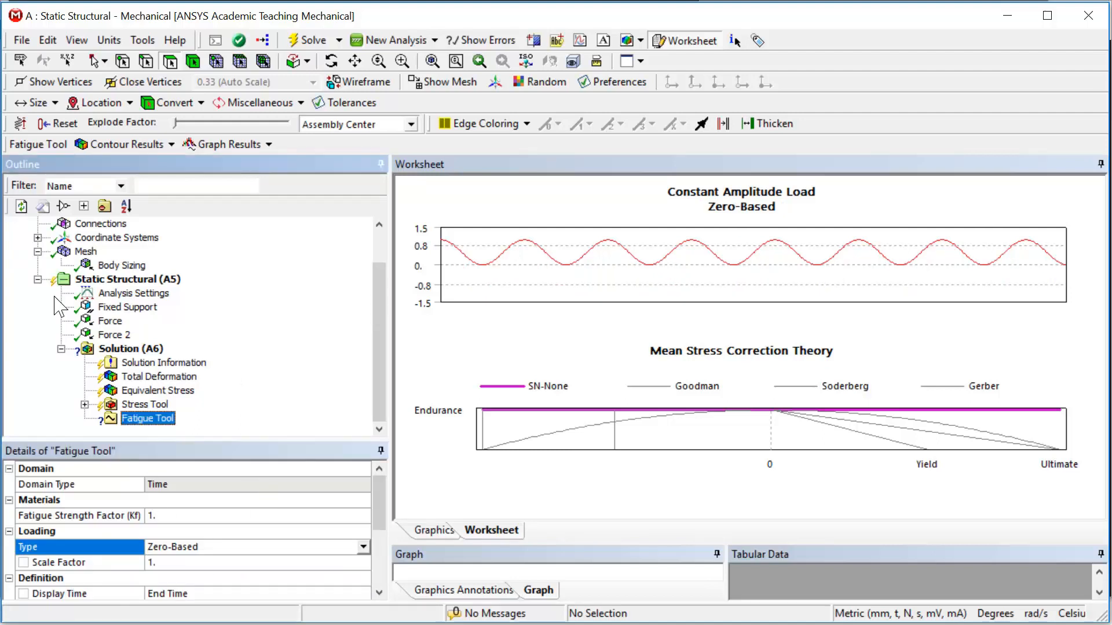
click(128, 144)
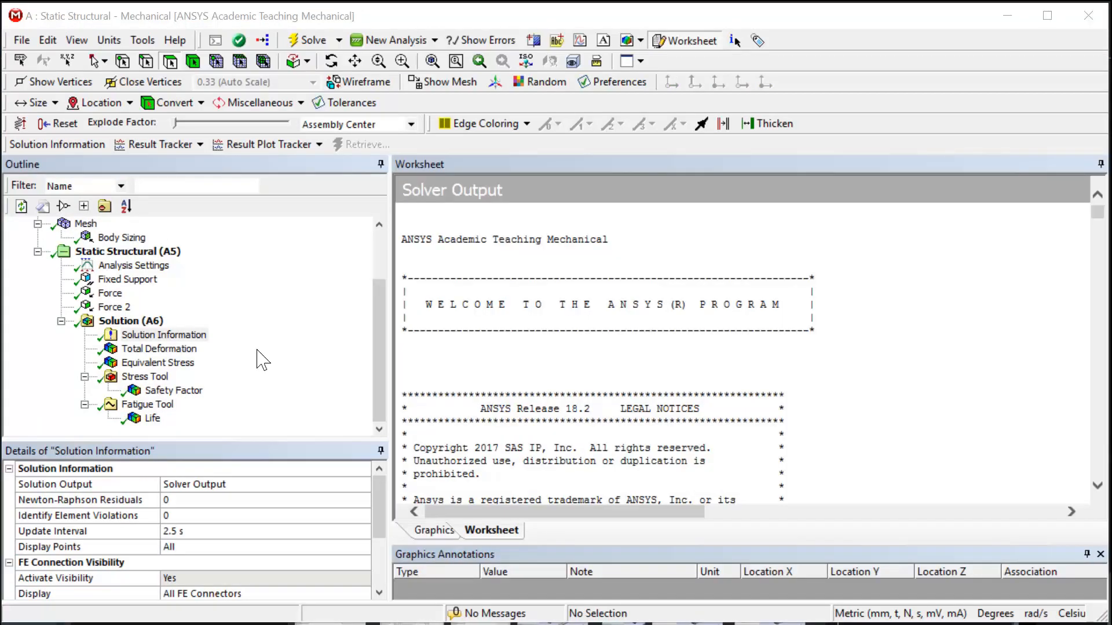
Display the Total Deformation contour with its 0.219 mm maximum
click(160, 349)
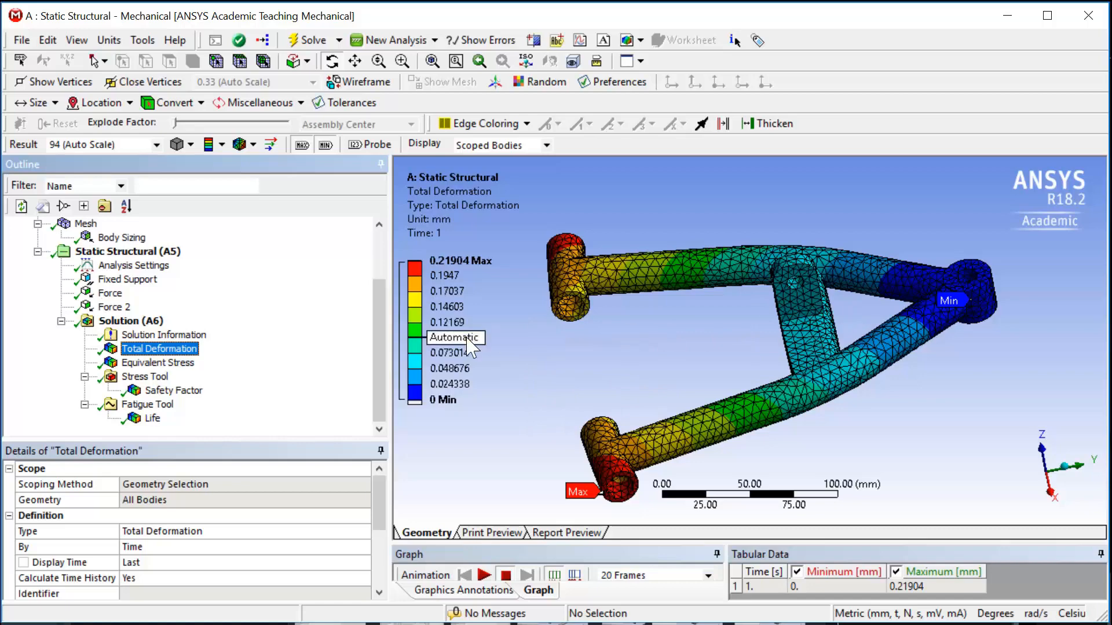
Display the Equivalent von-Mises stress contour, peaking at 172.93 MPa
click(160, 362)
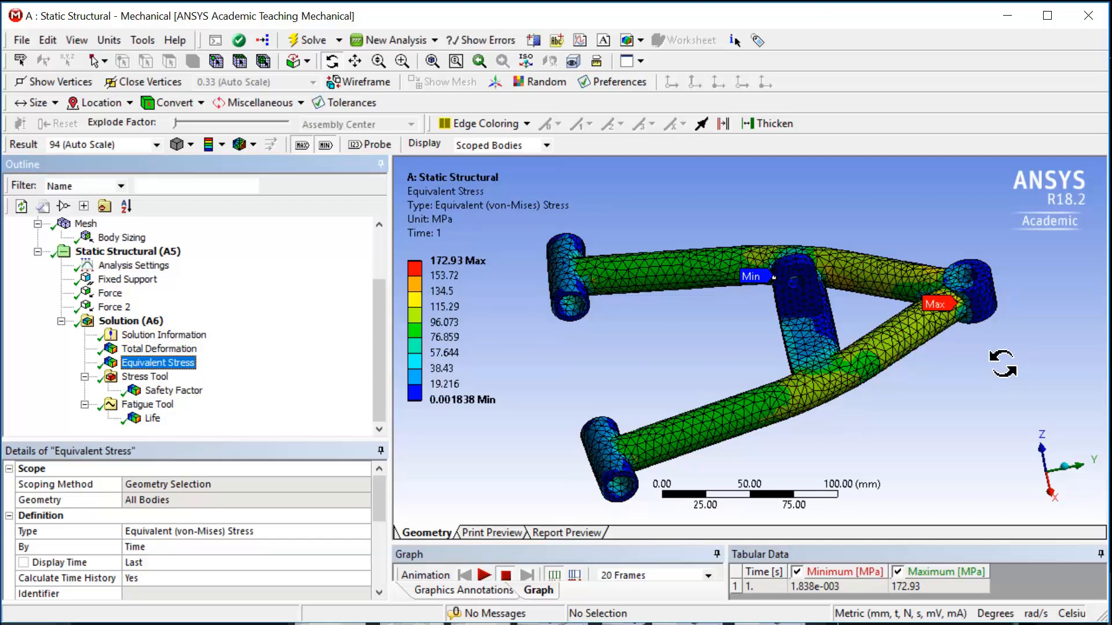
mouse_move(876, 337)
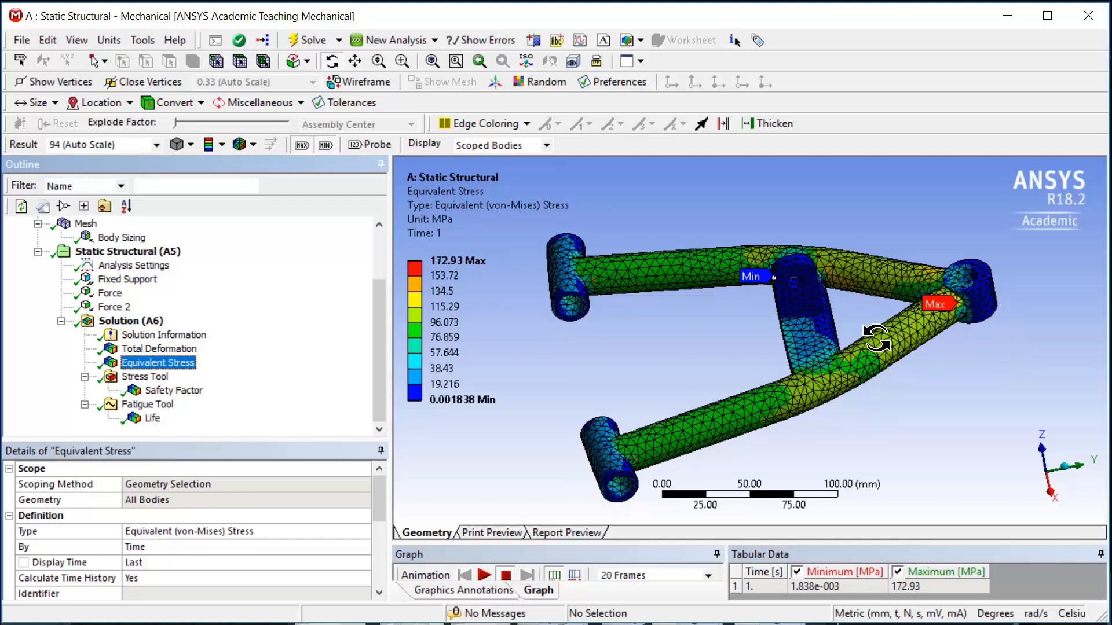
mouse_move(192, 396)
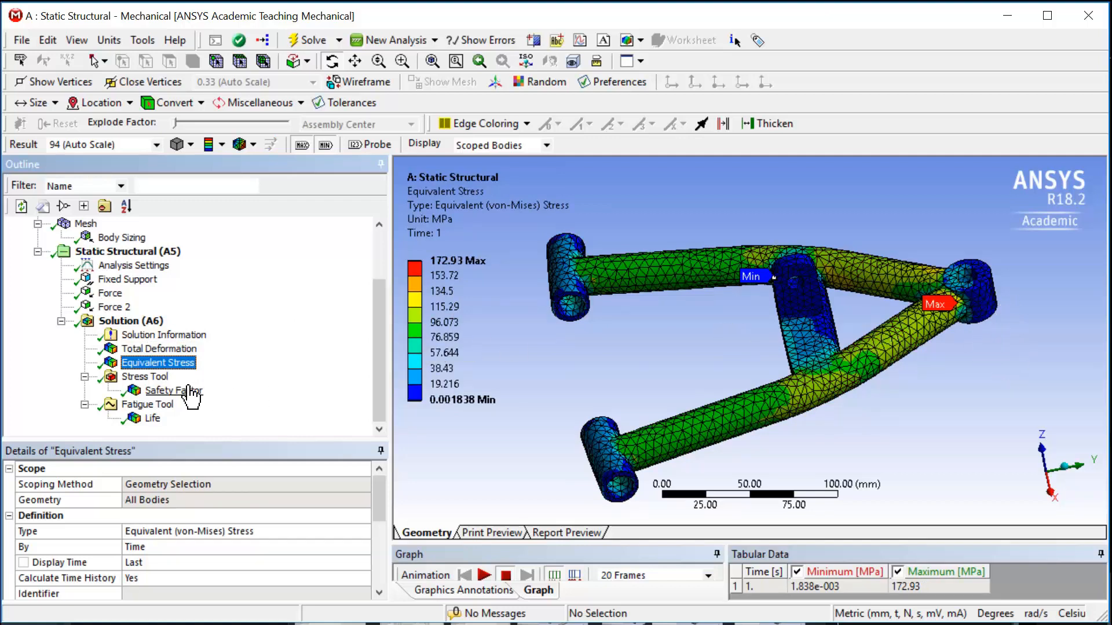
Display the Stress Tool Safety Factor contour, minimum 1.4457, maximum 15
click(174, 390)
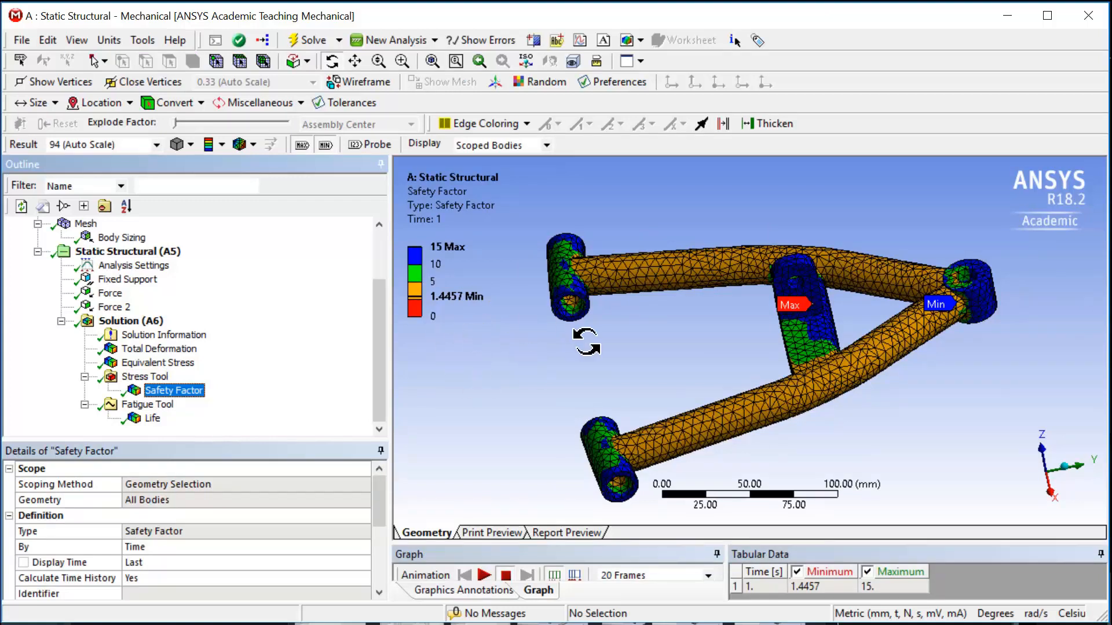
mouse_move(999, 387)
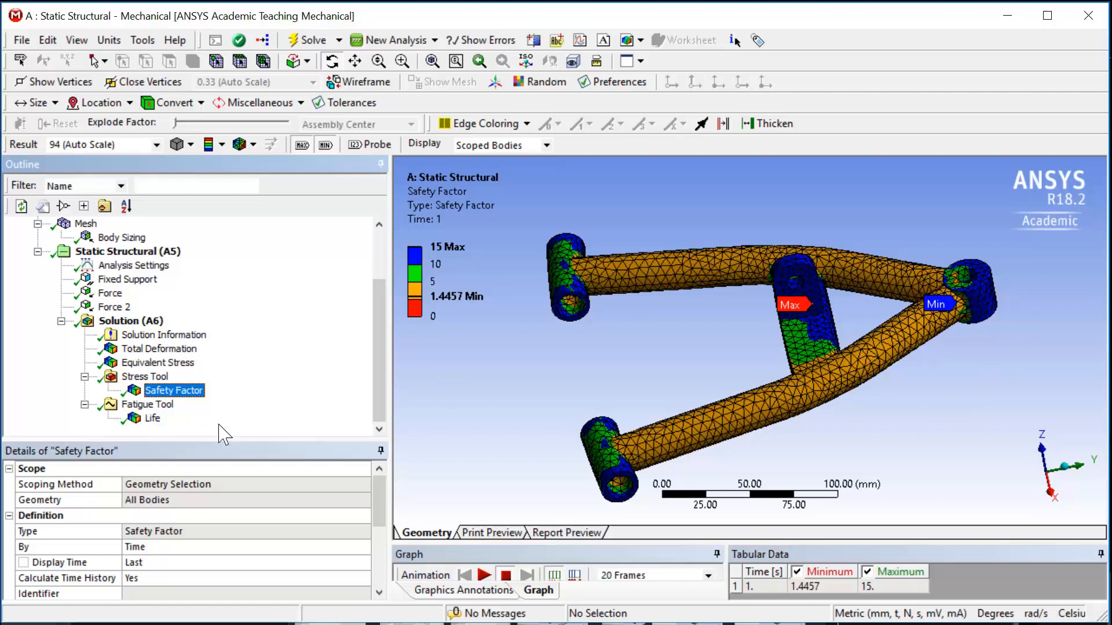
Display the Fatigue Tool Life contour (9.8249e5 to 1e6 cycles) and inspect it around the arm
click(153, 418)
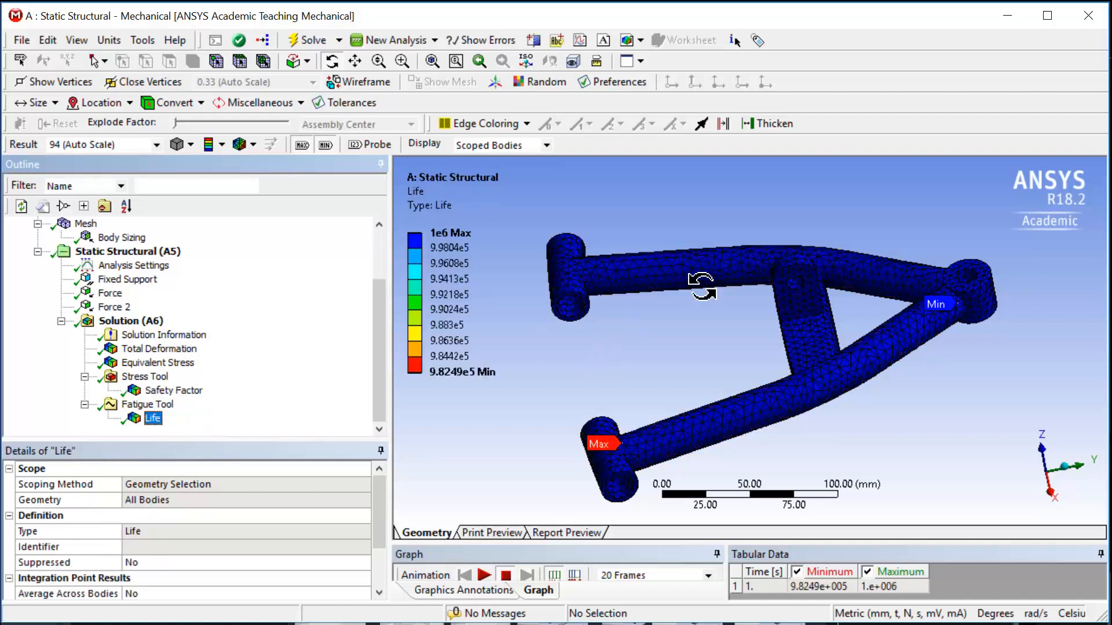
drag(699, 288, 680, 372)
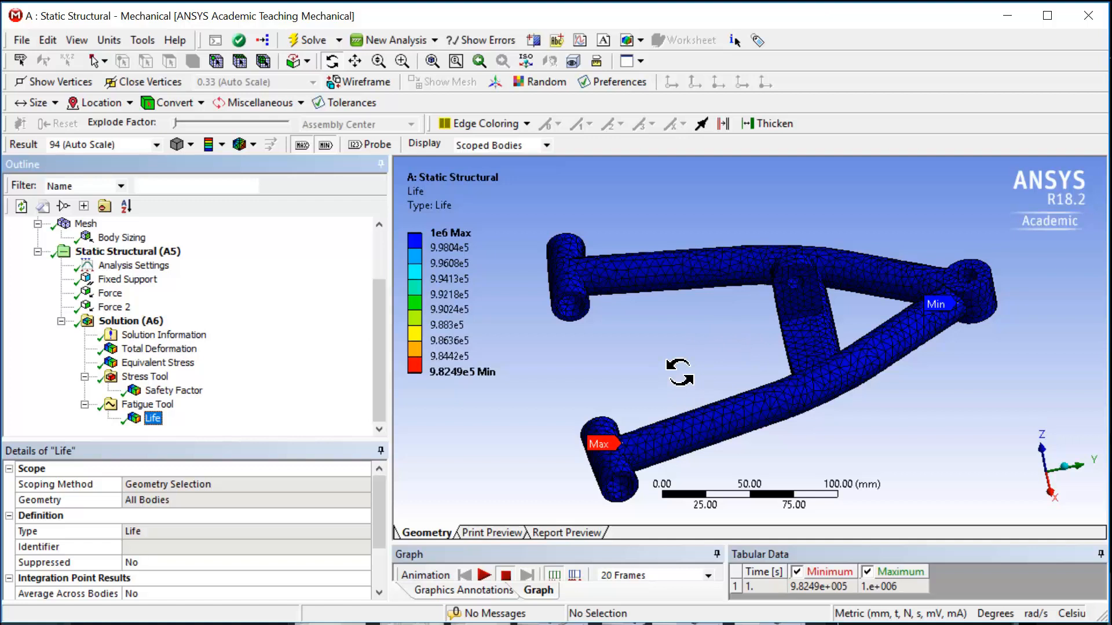